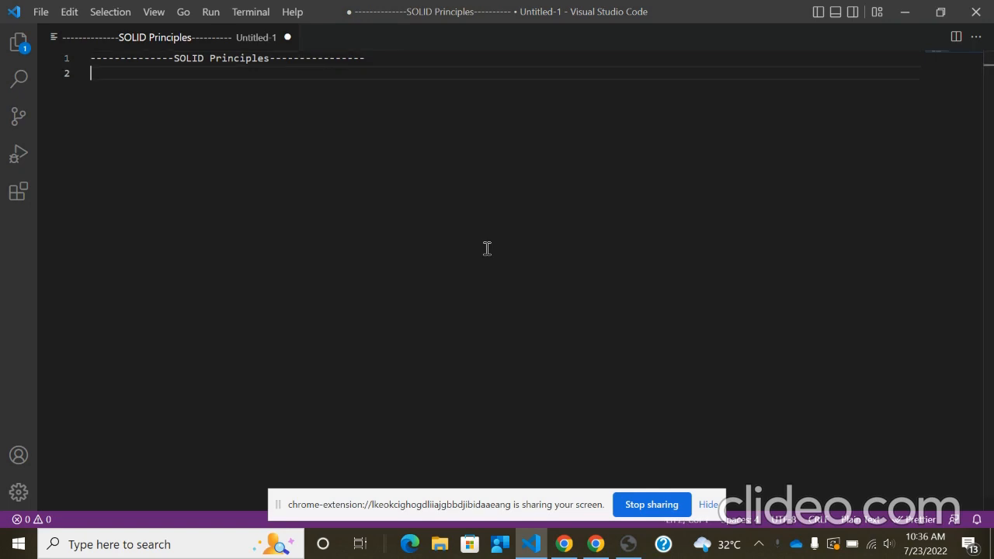
Step: Add the S entry 'S-- Single Responsibilty Principle' under the SOLID heading
type("S")
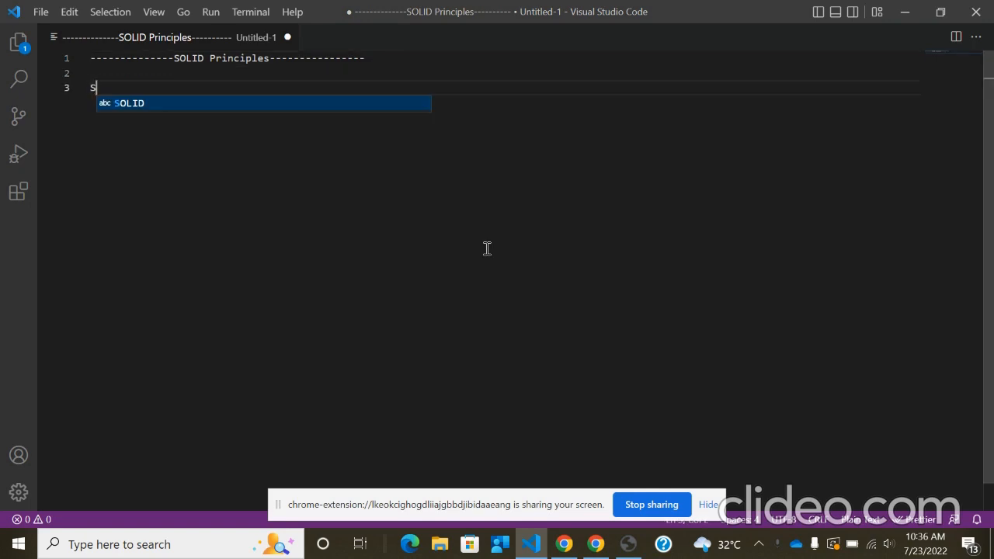
type("-- Single")
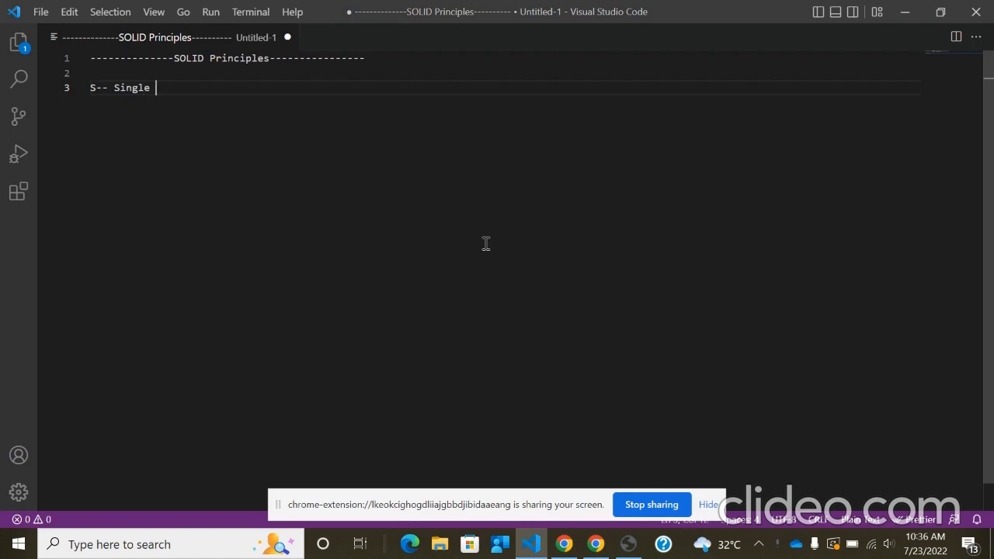
type("R")
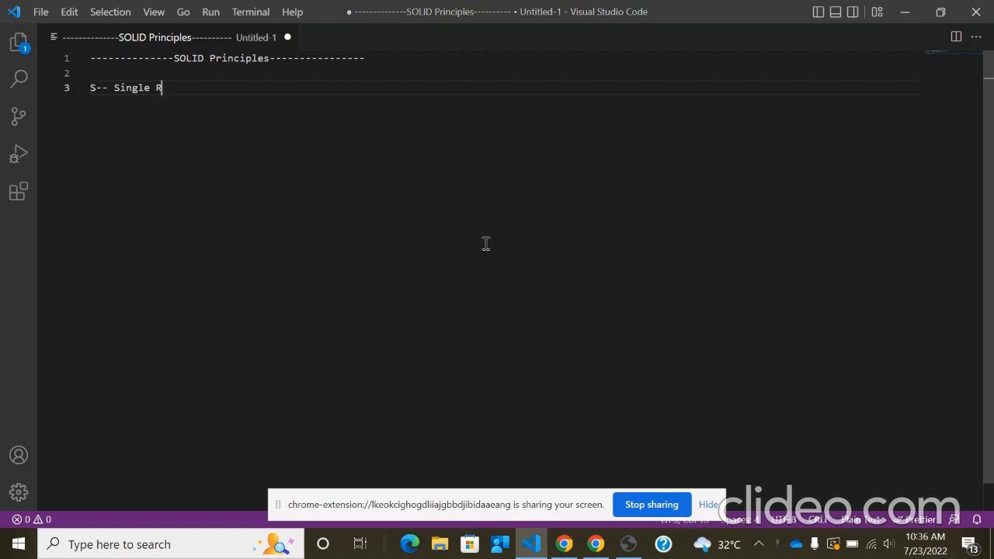
type("esponsi")
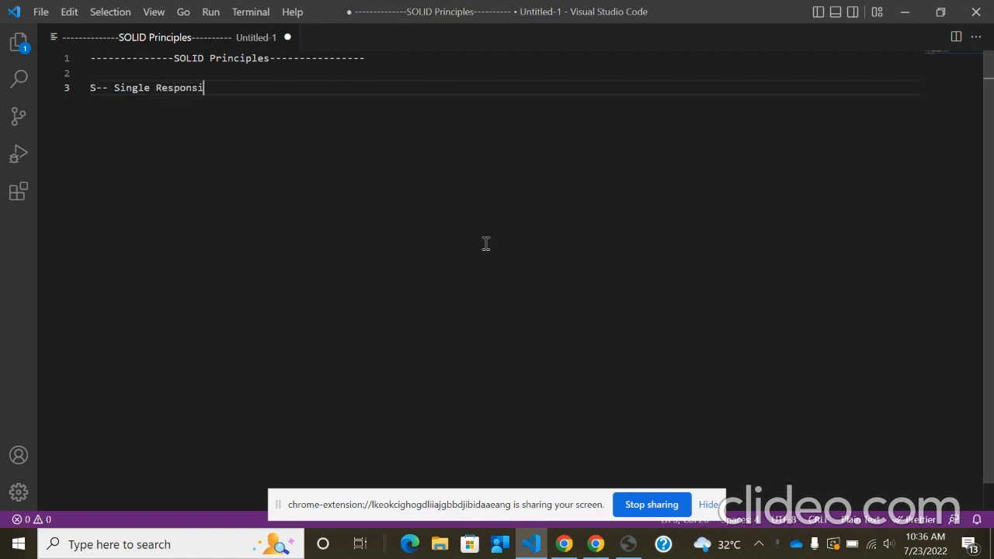
type("bilty")
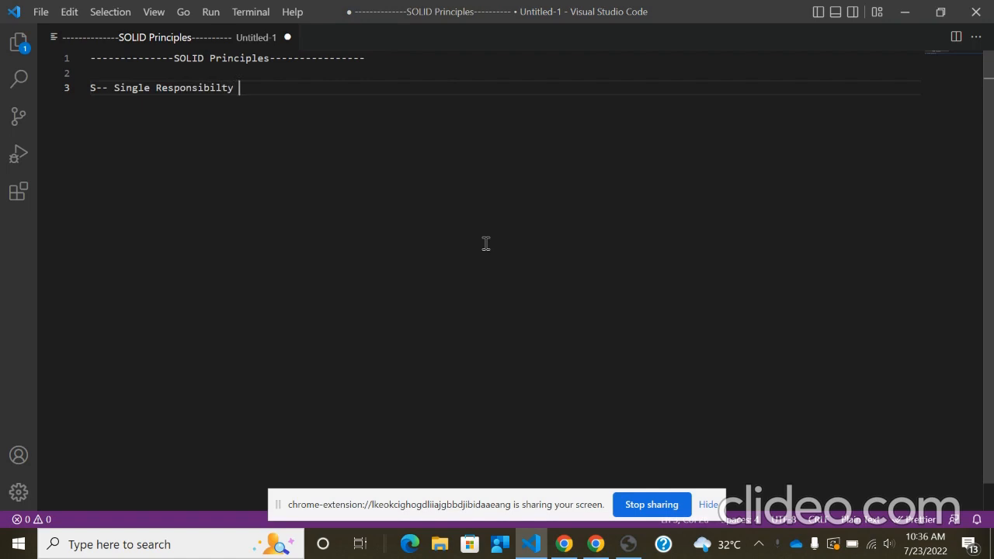
type("prin")
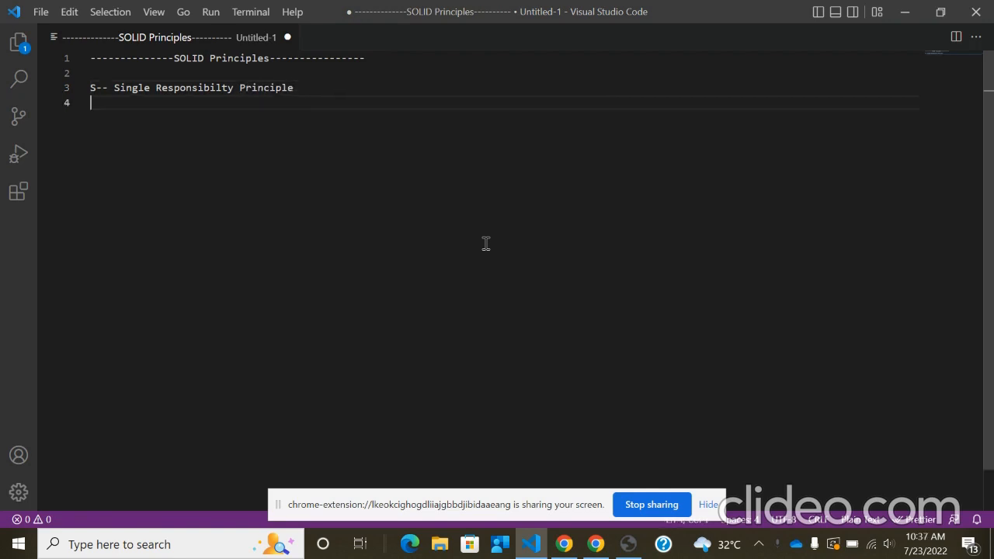
Step: Add the O entry 'O-- open closed Principle' followed by blank lines
type("o")
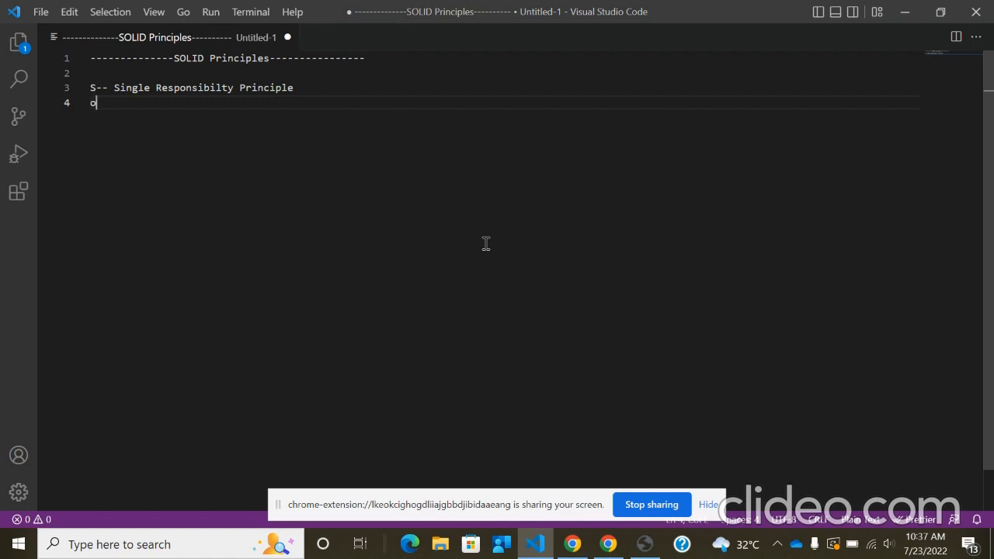
type("--")
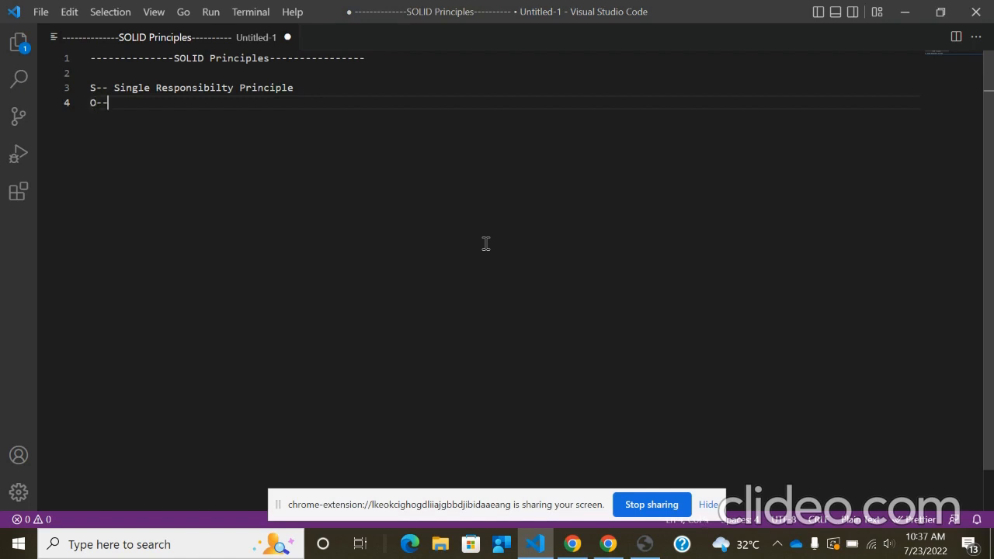
type("open")
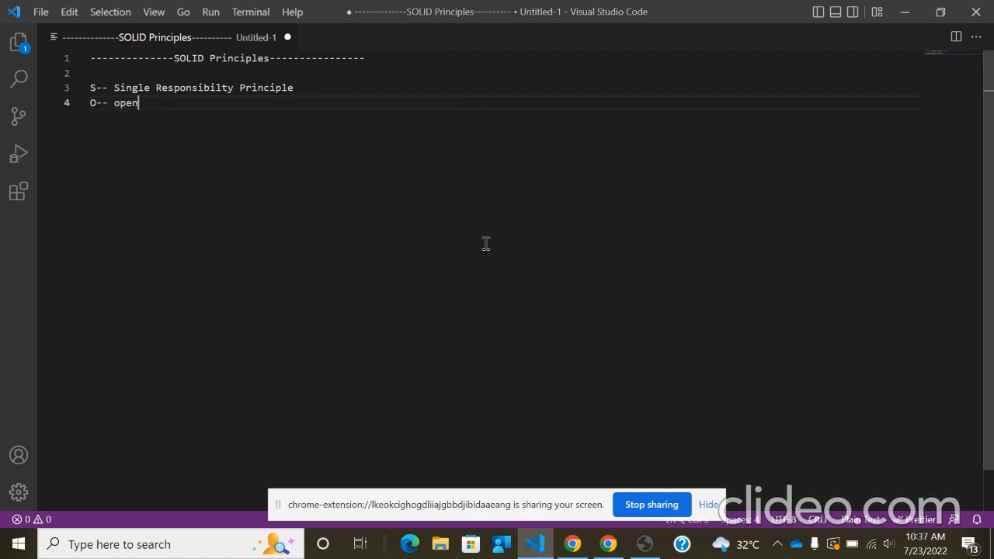
type("closed")
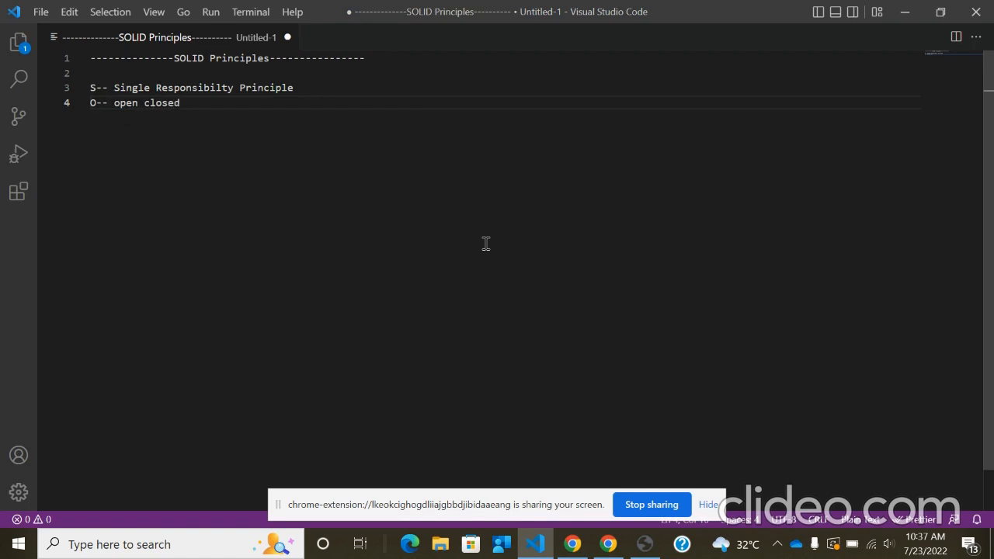
type("prin")
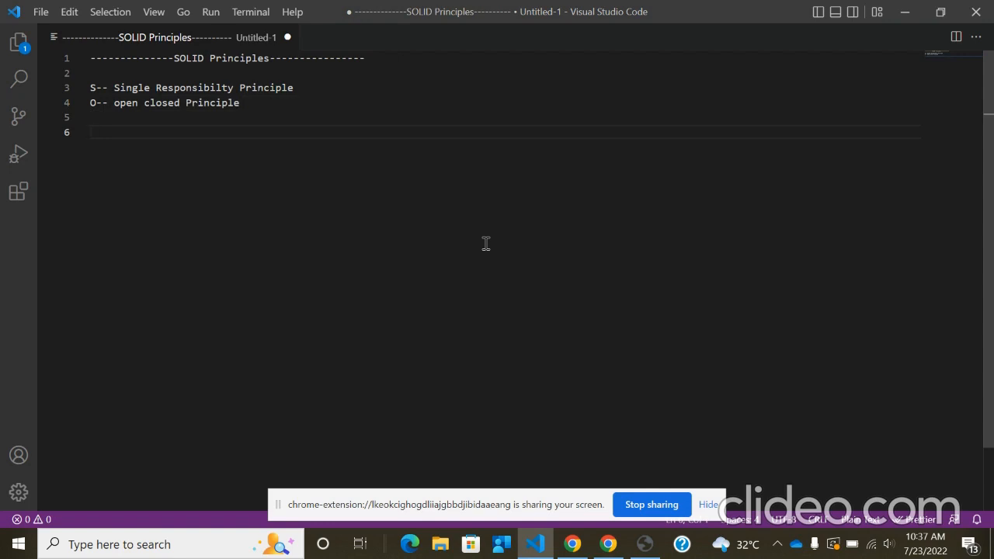
type("1")
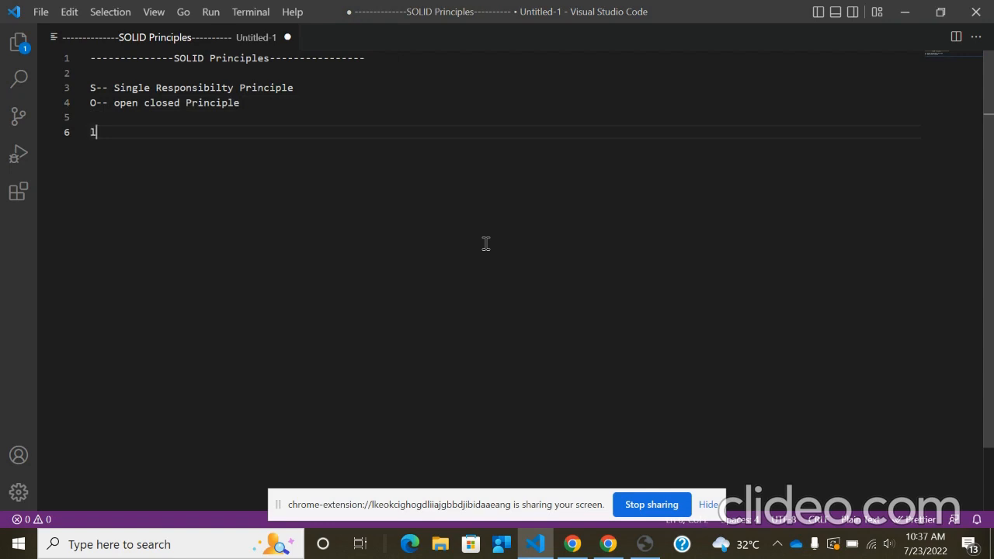
Step: Add the L entry 'L-- Liskov substitution principle'
type("L--")
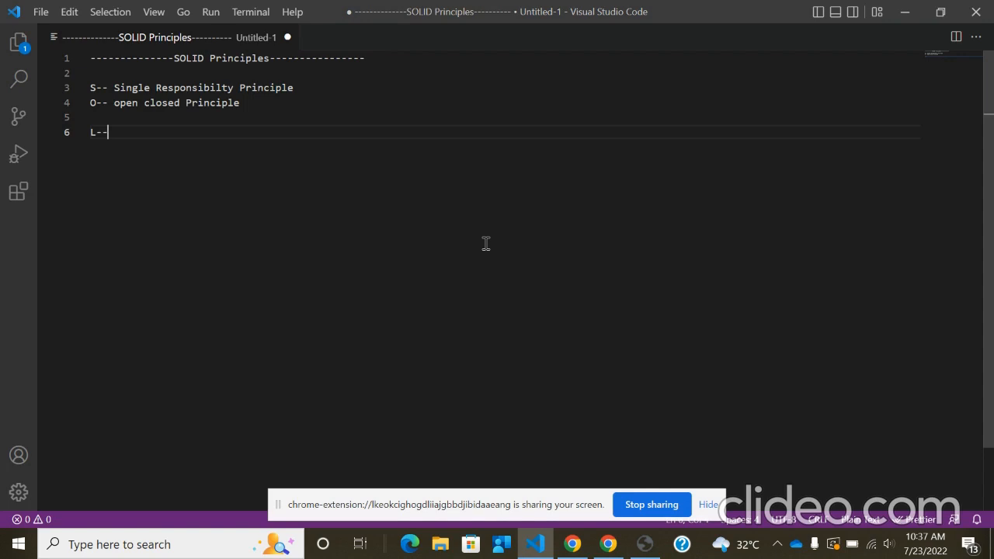
type("Lisko")
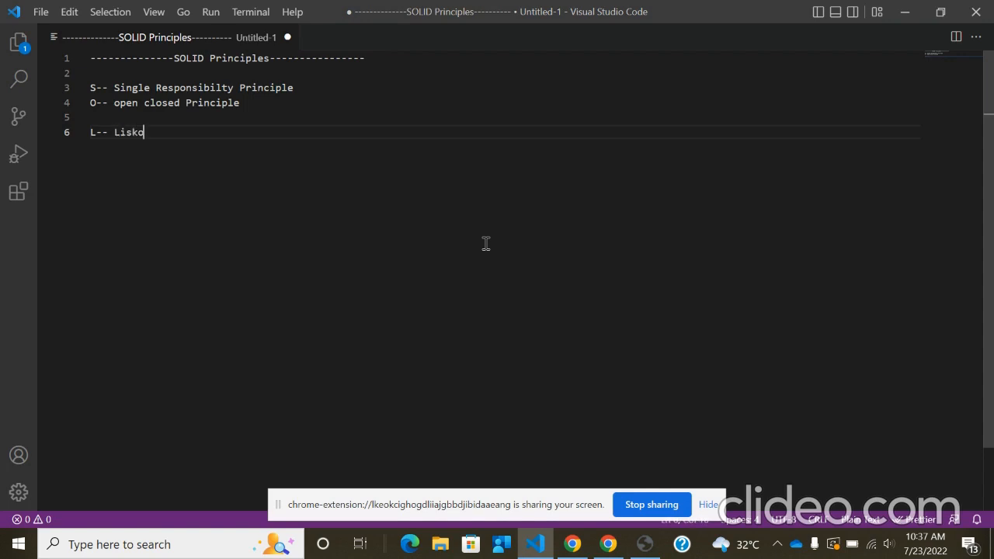
type("v")
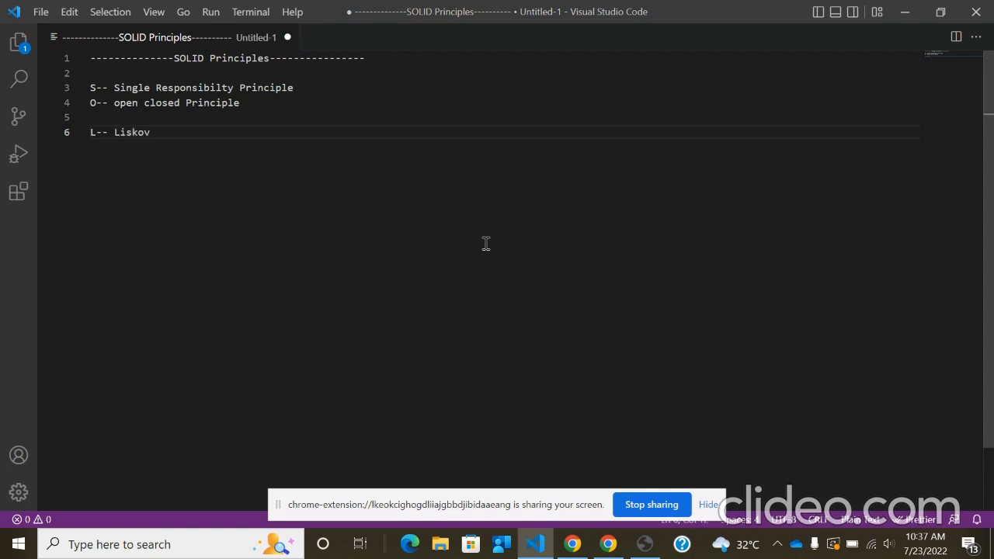
type("substi")
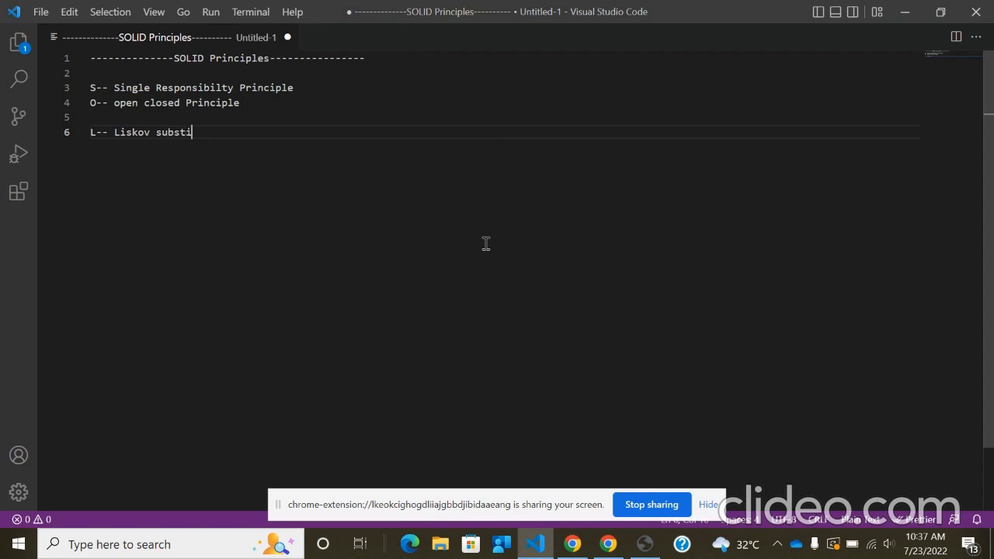
type("tution principle")
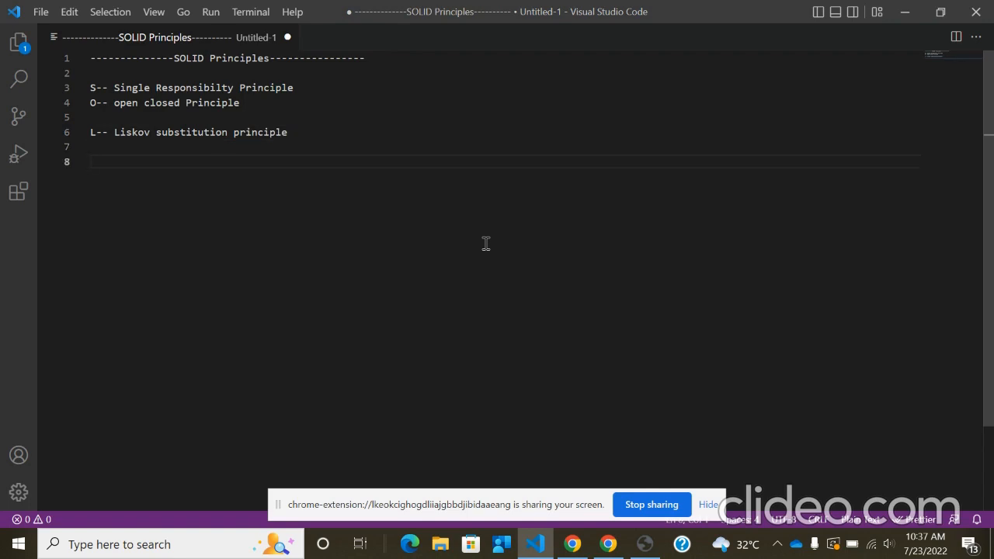
Step: Add 'I-Interface Segregation principle' and begin the D entry on a new line
type("I-")
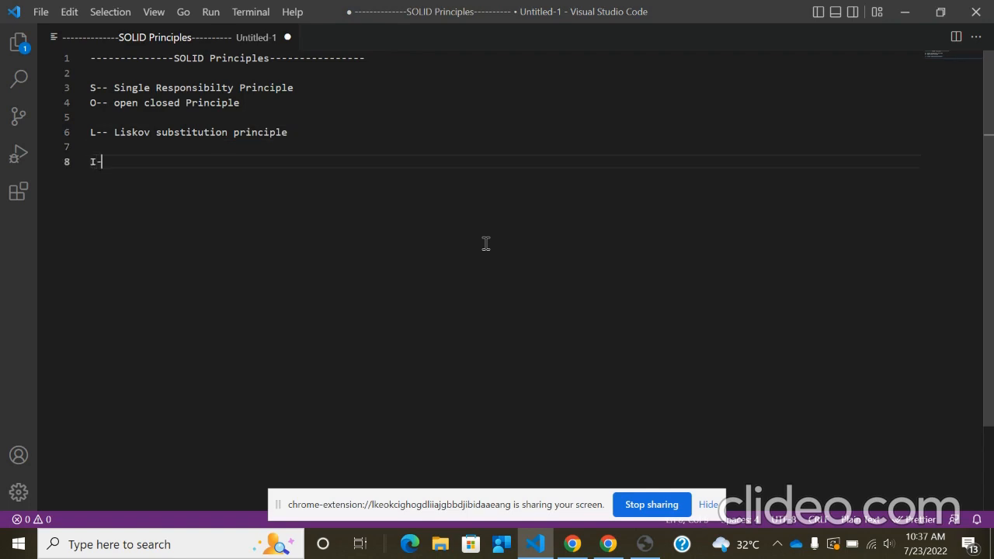
type("nterface Seg")
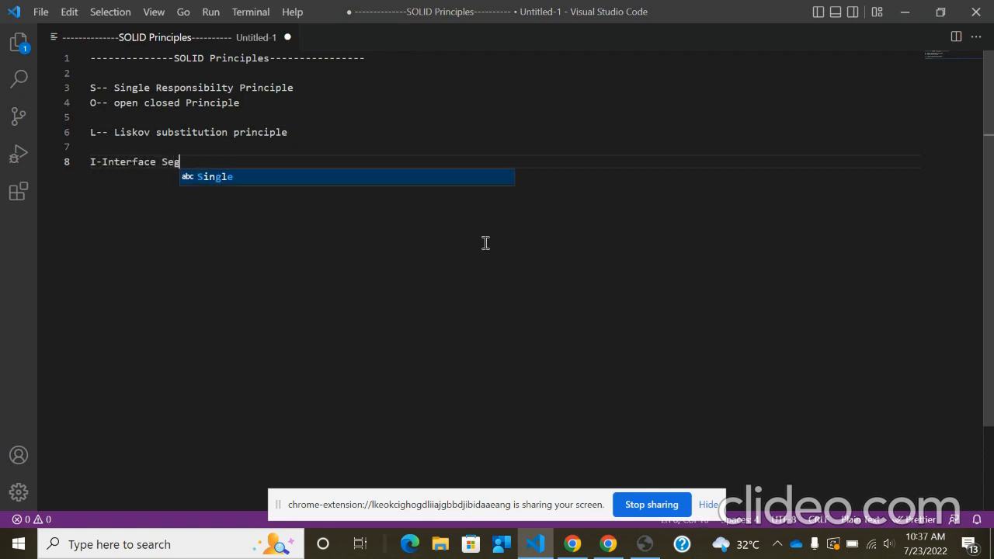
type("regation principle")
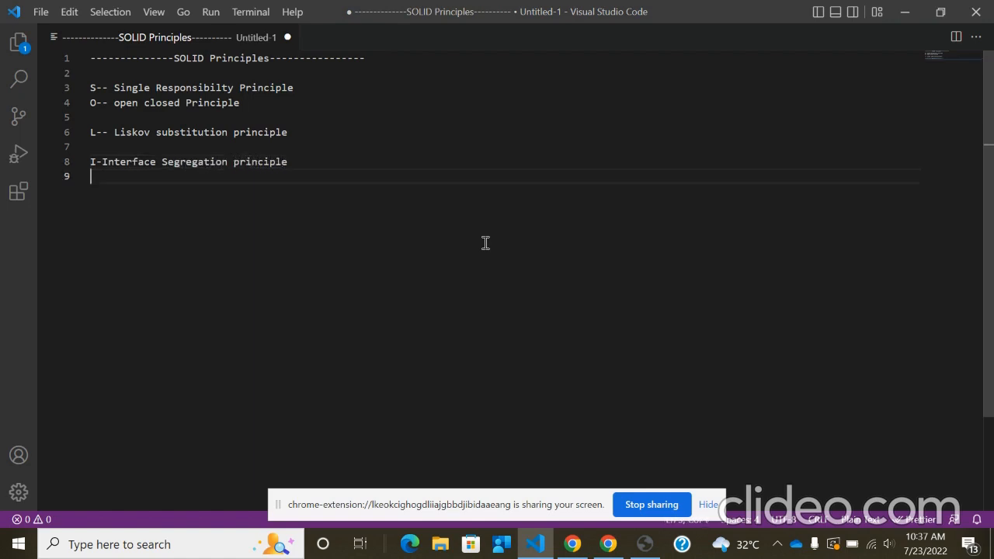
key("Enter")
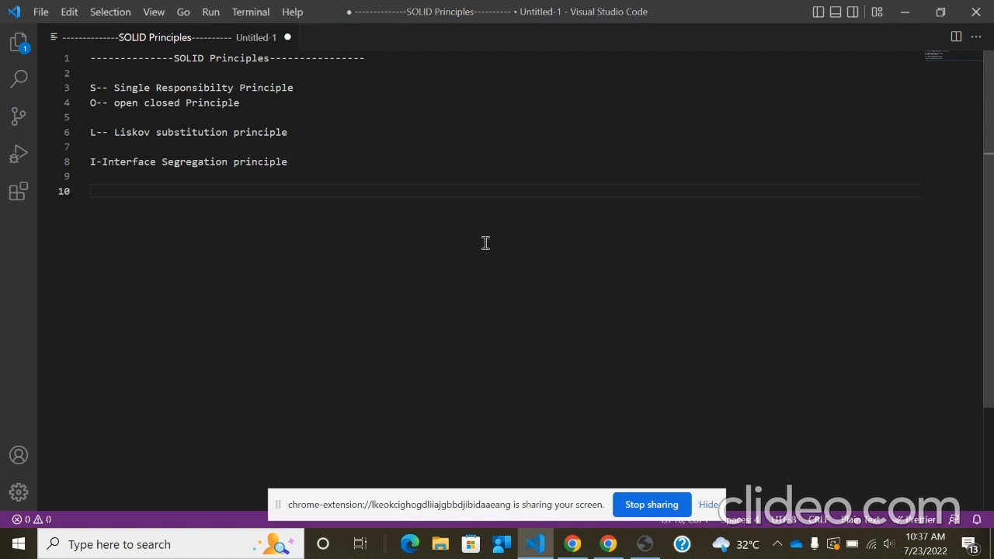
type("D")
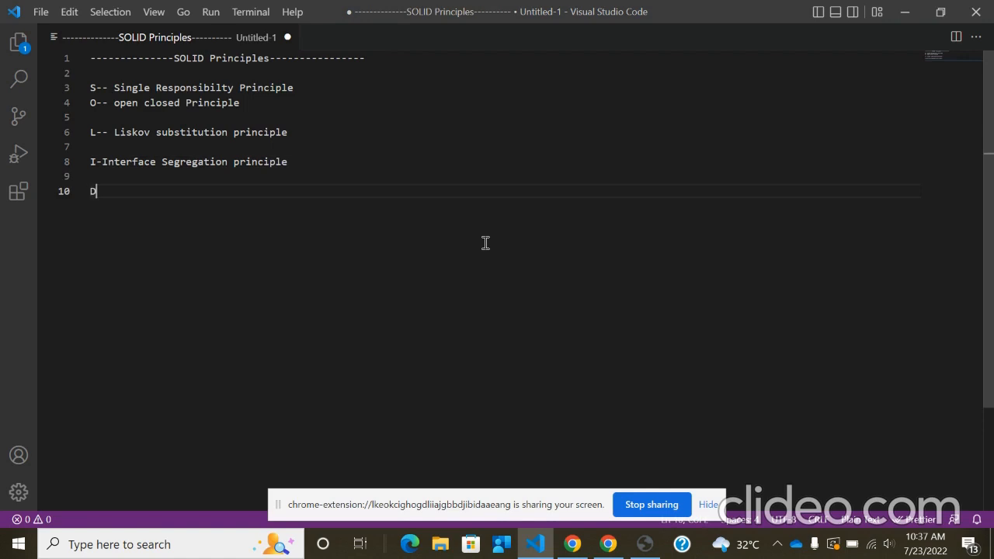
Step: Finish the D entry as 'D-- Dependencu Inversion'
type("-- Depe")
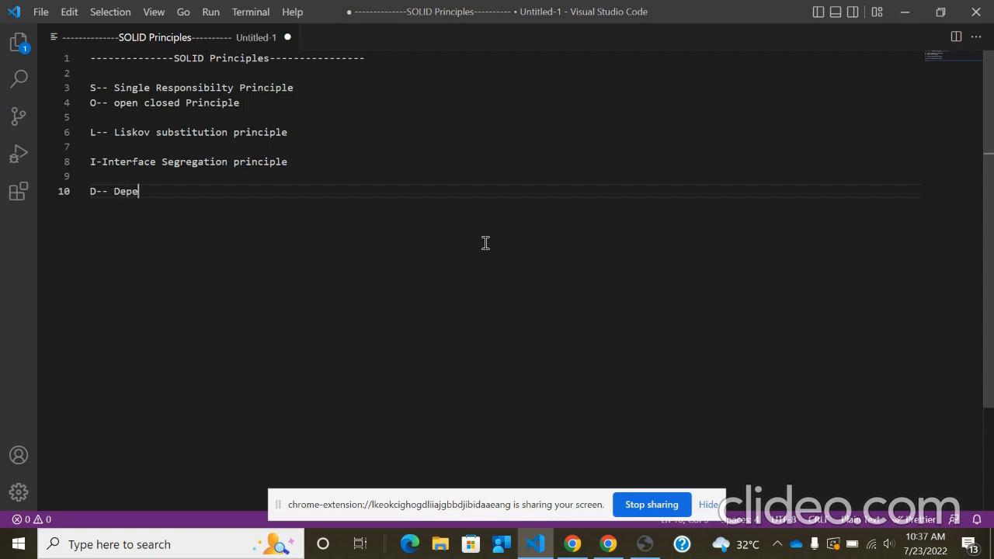
type("nden")
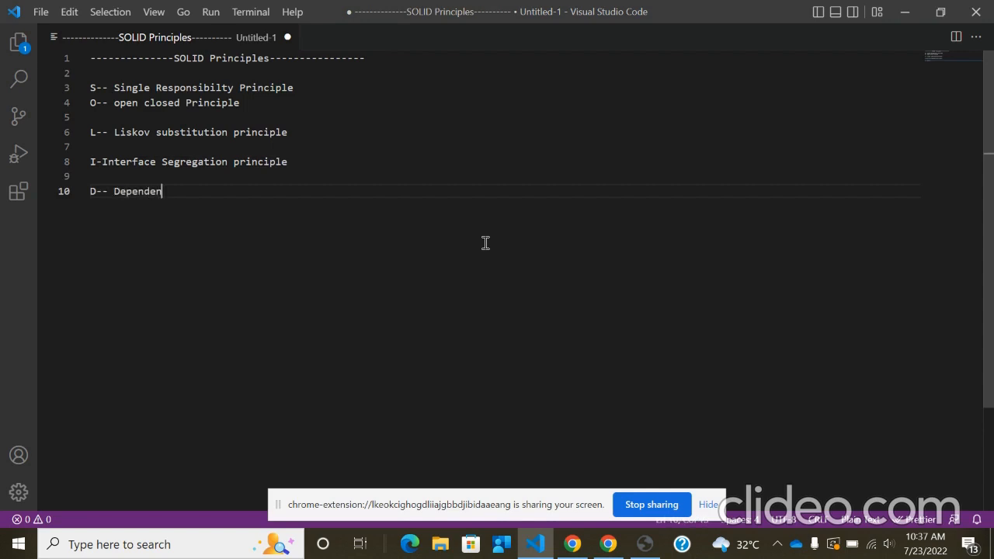
type("cu Inversion")
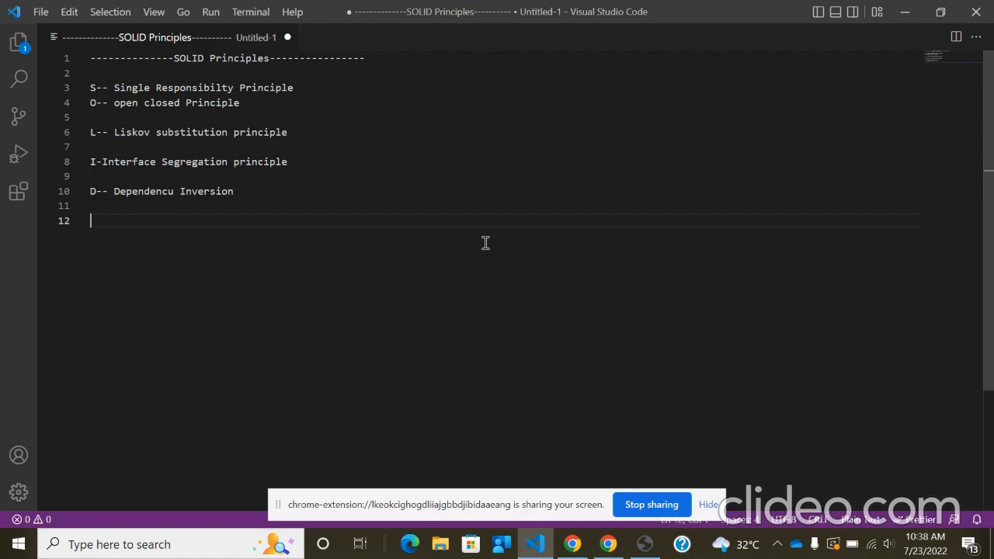
Step: Declare the validateDeviceAndCreateDevice function with blank lines above it
type("fun")
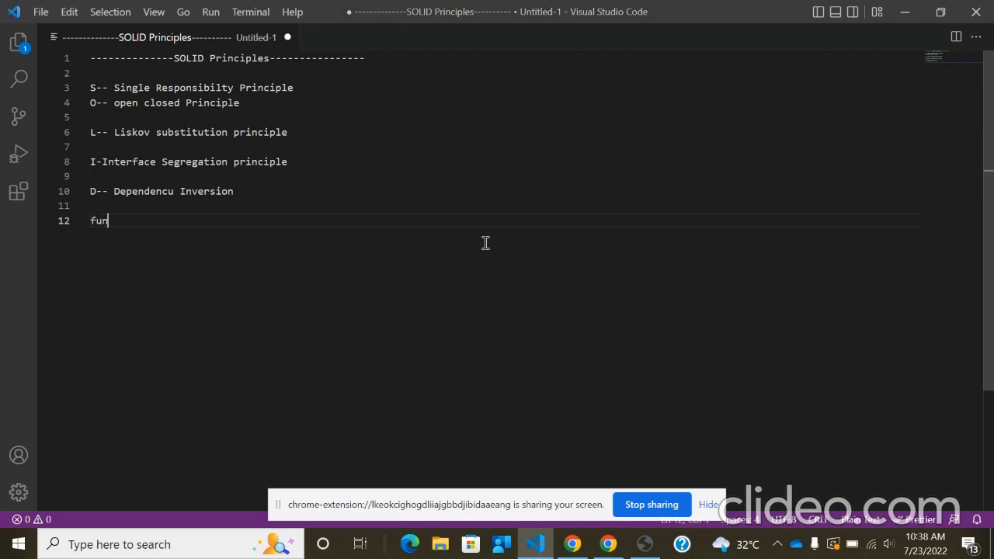
type("ction")
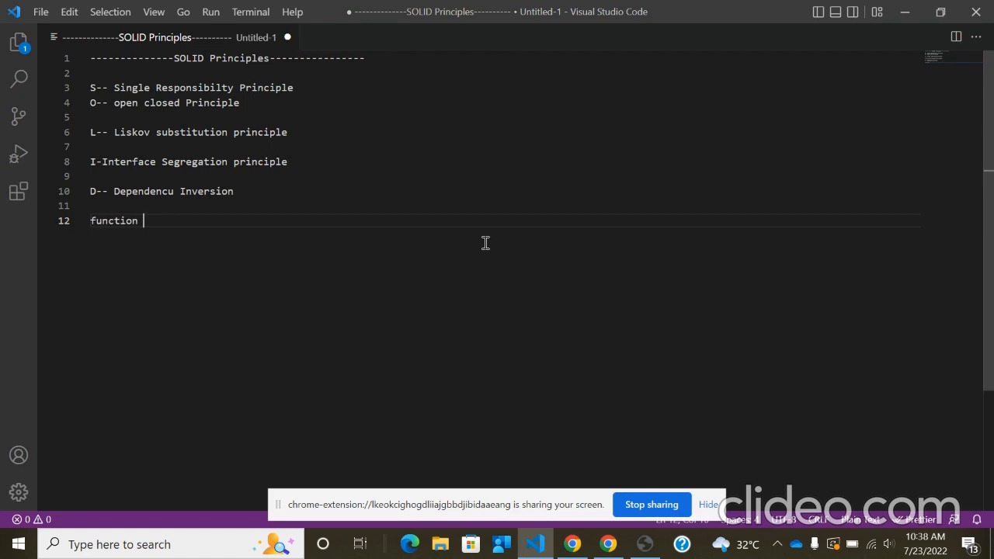
type("valida")
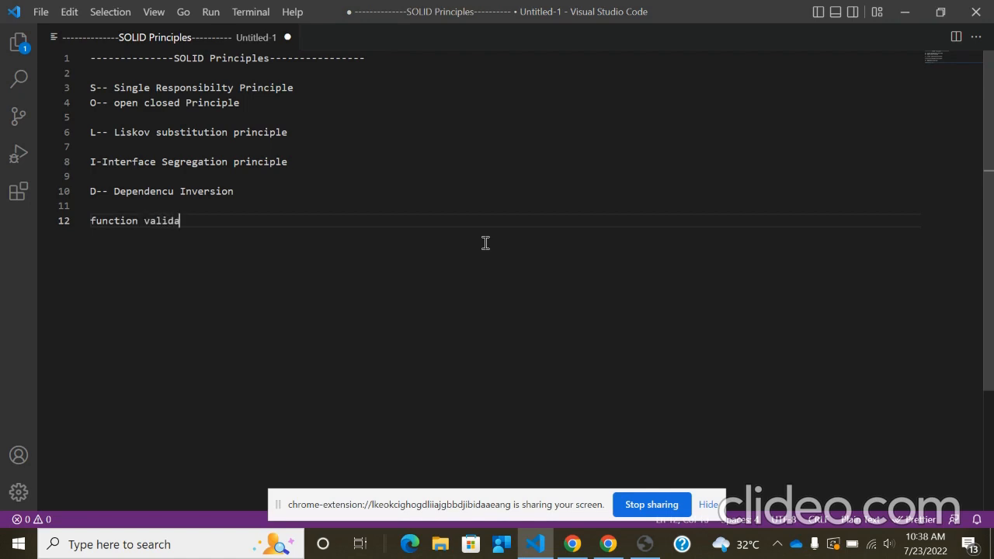
type("teDevice")
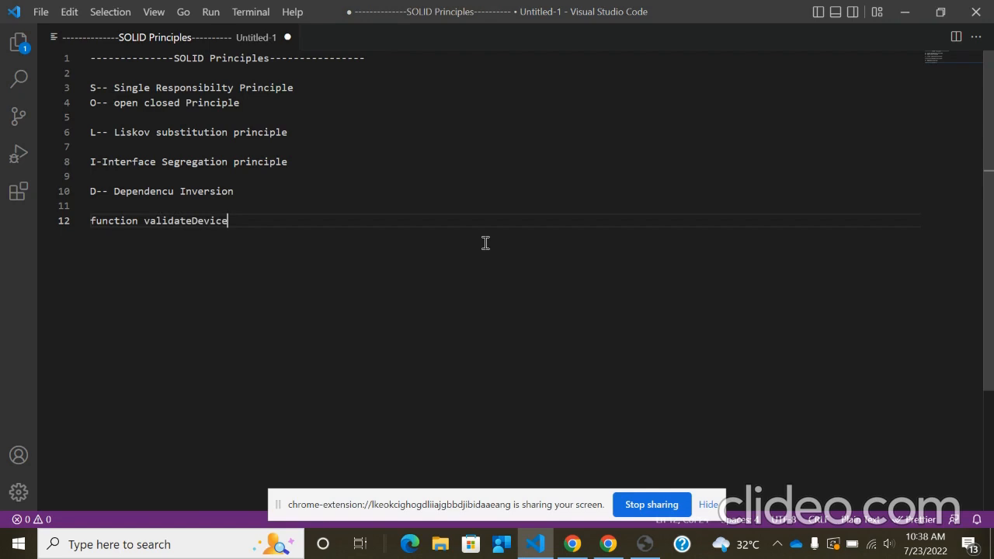
type("AndCr")
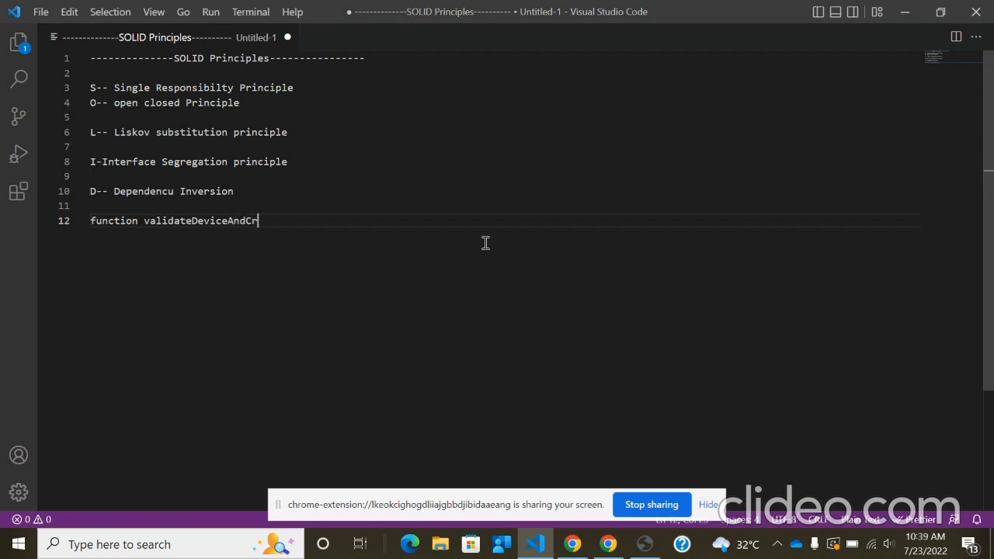
type("eateDevice() {")
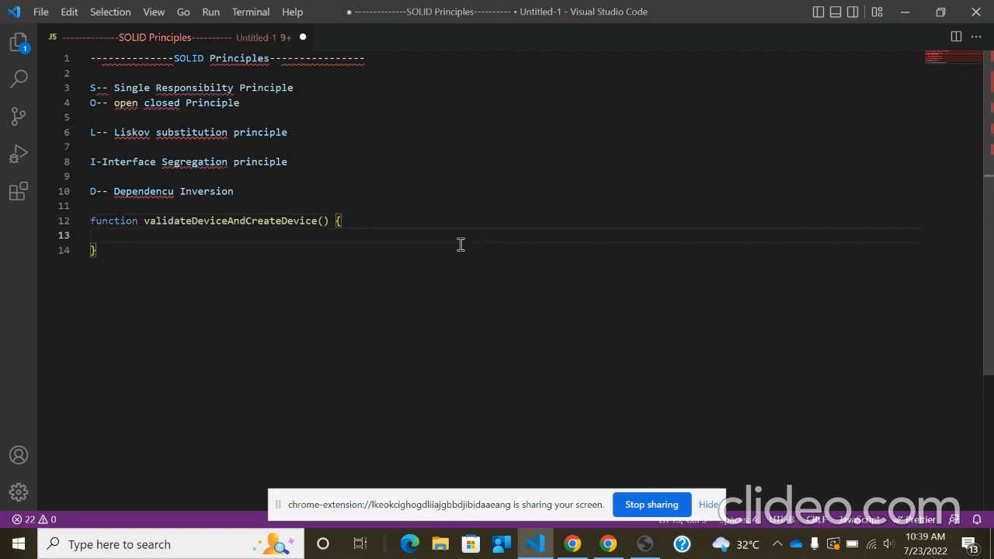
key("enter")
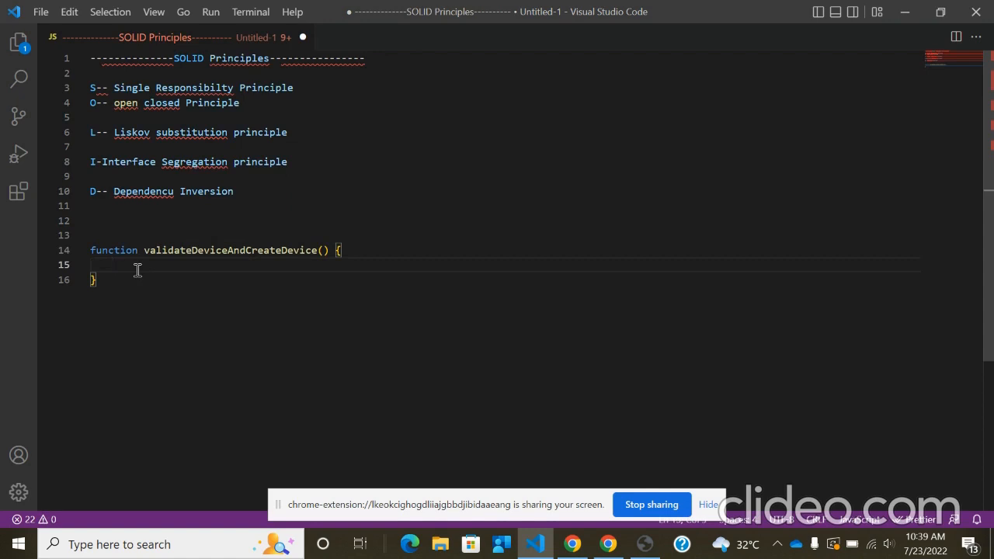
Step: Write 'let isDeviceValid = devices.filter(function(device){ return' inside the function
type("let dev")
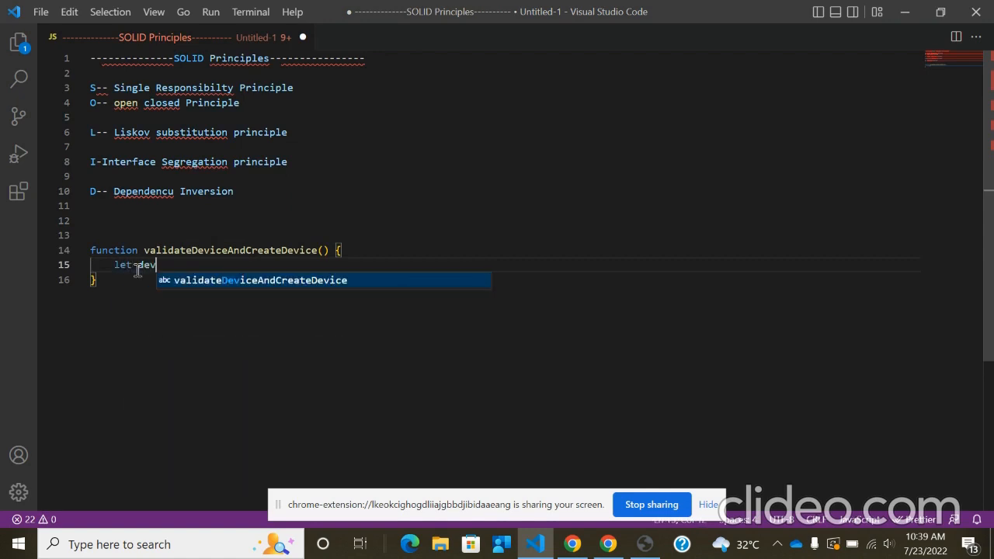
type("isDeviceValid")
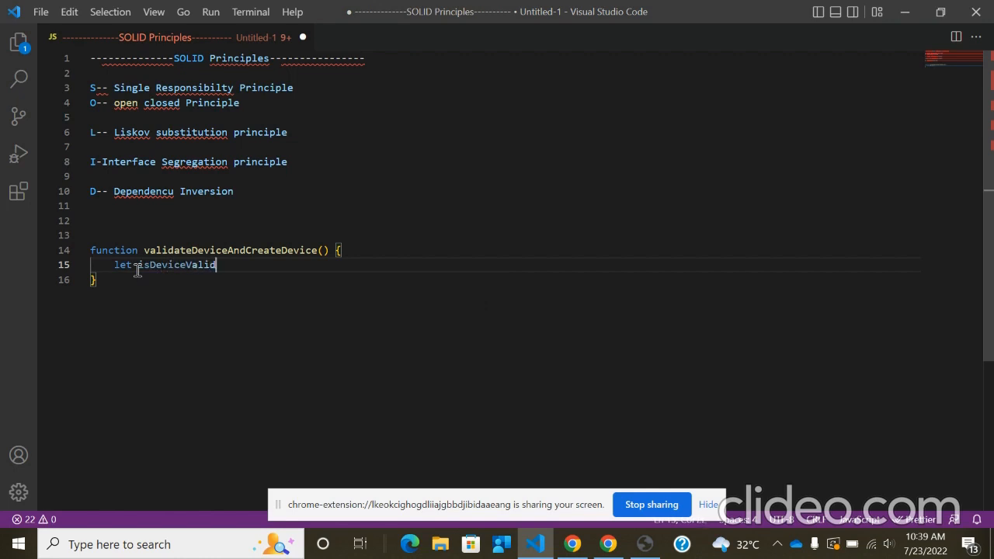
type("=")
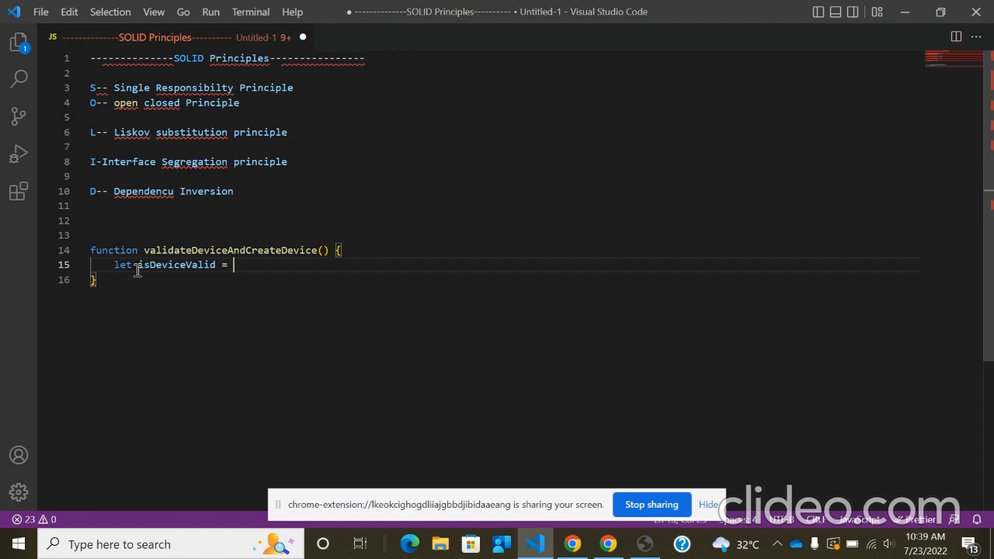
type("device")
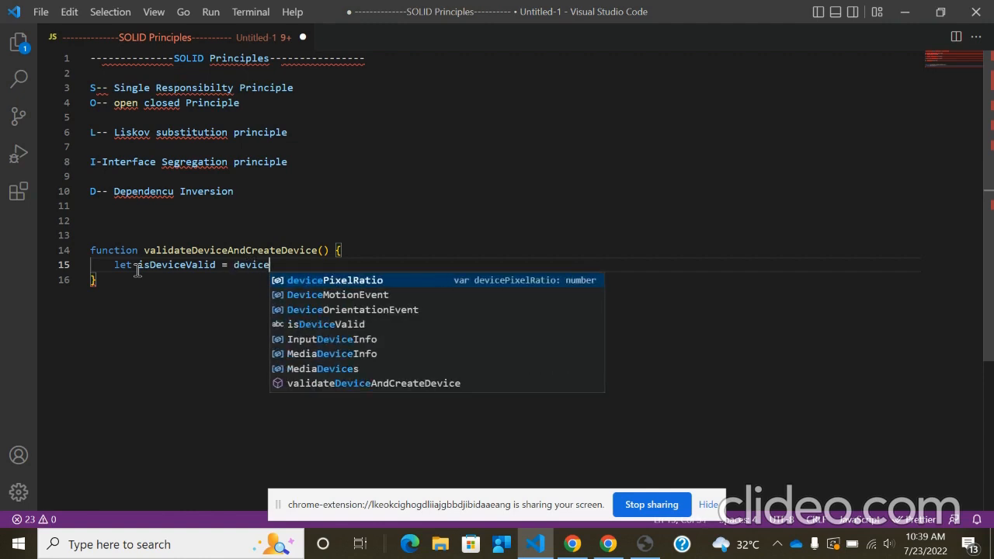
type(".filter(")
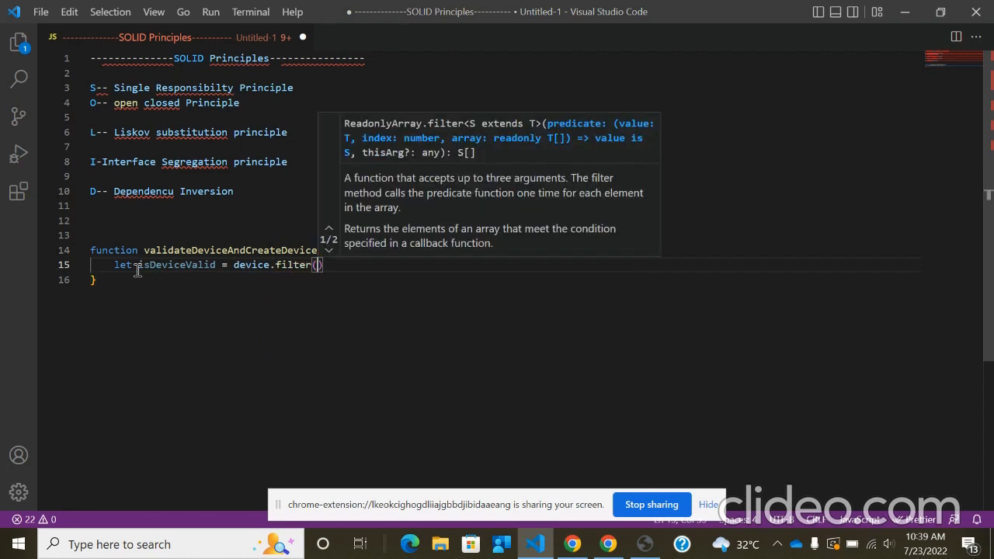
type("function")
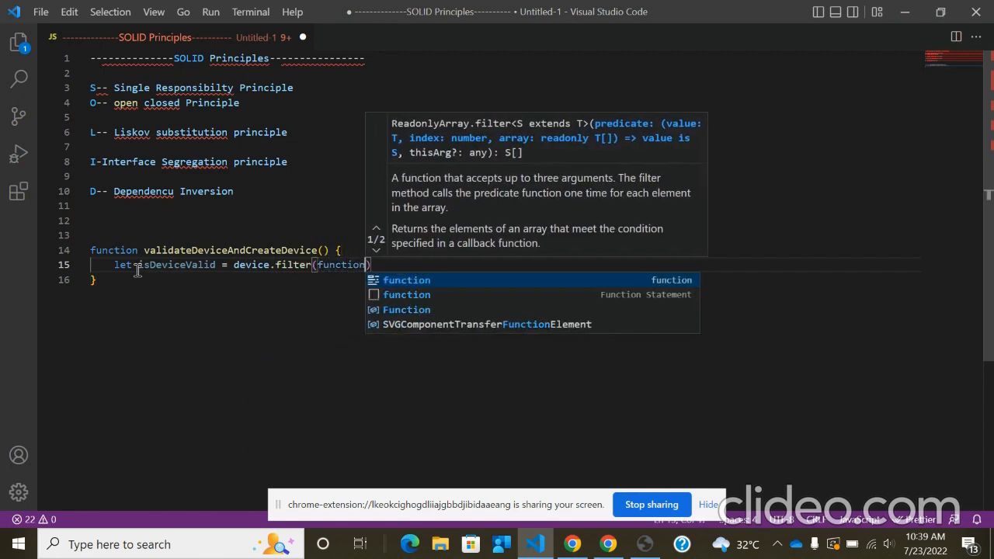
type("de")
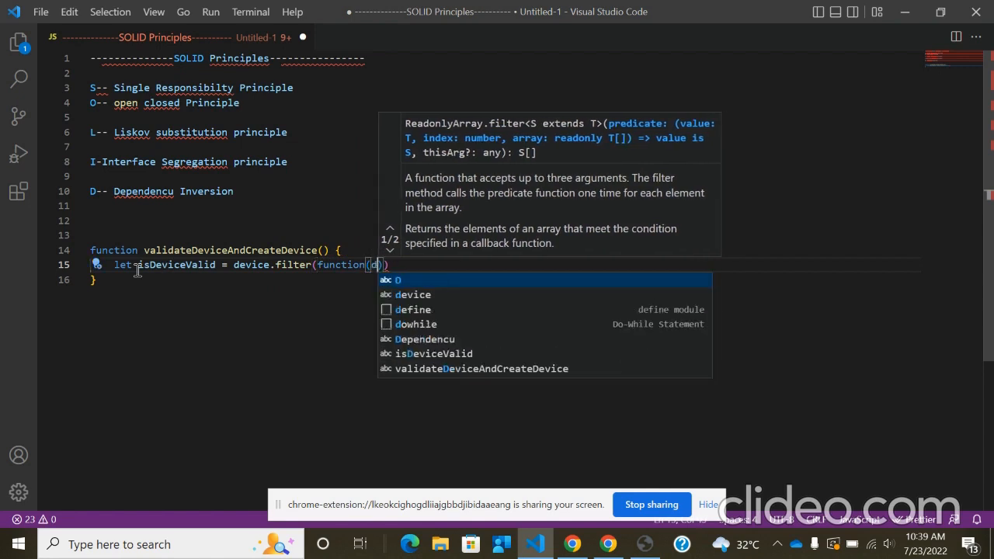
key("Escape")
type("s")
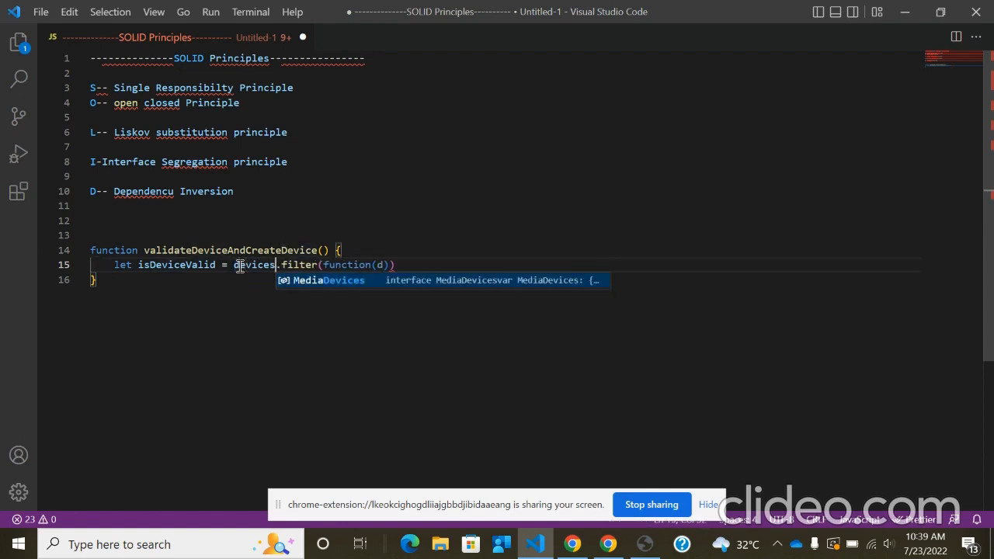
mouse_move(380, 265)
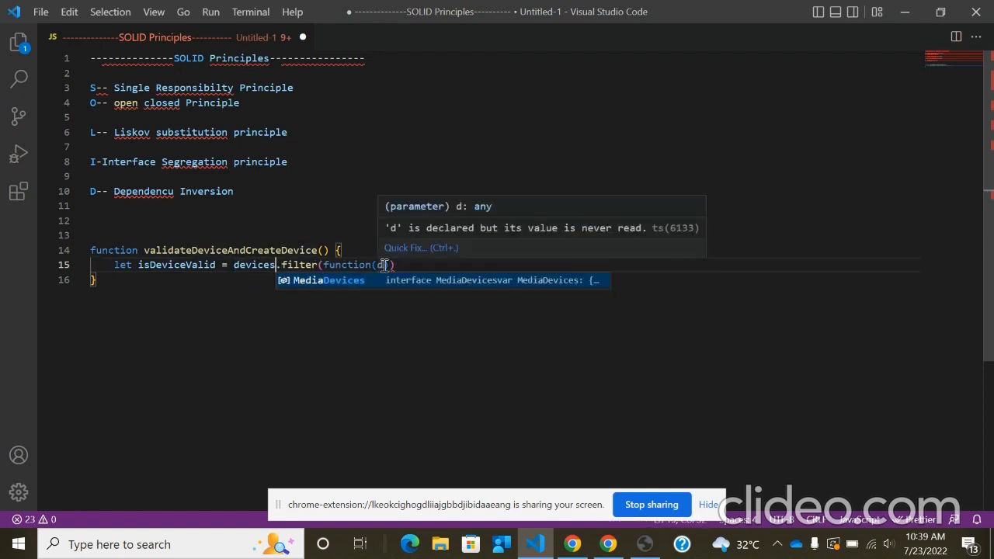
type("evice")
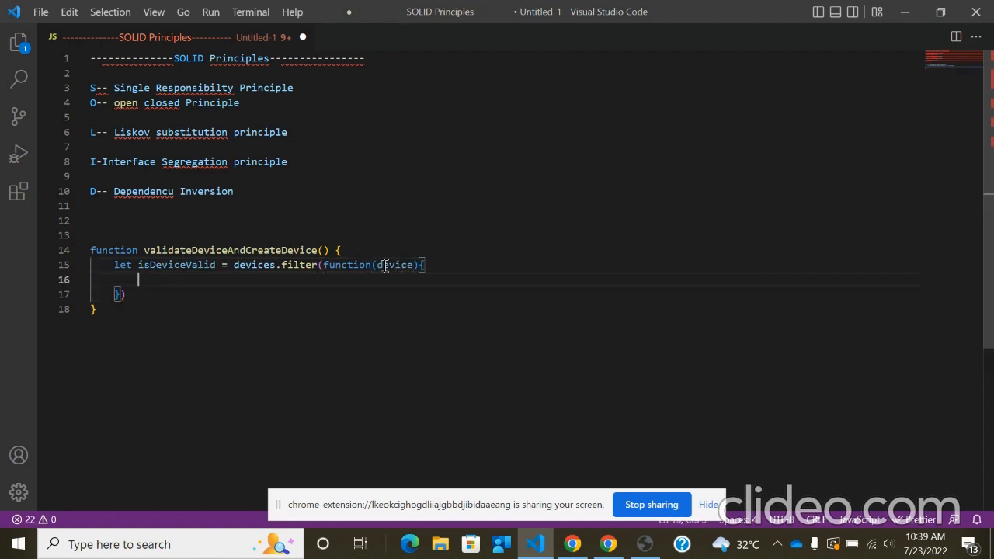
type("return")
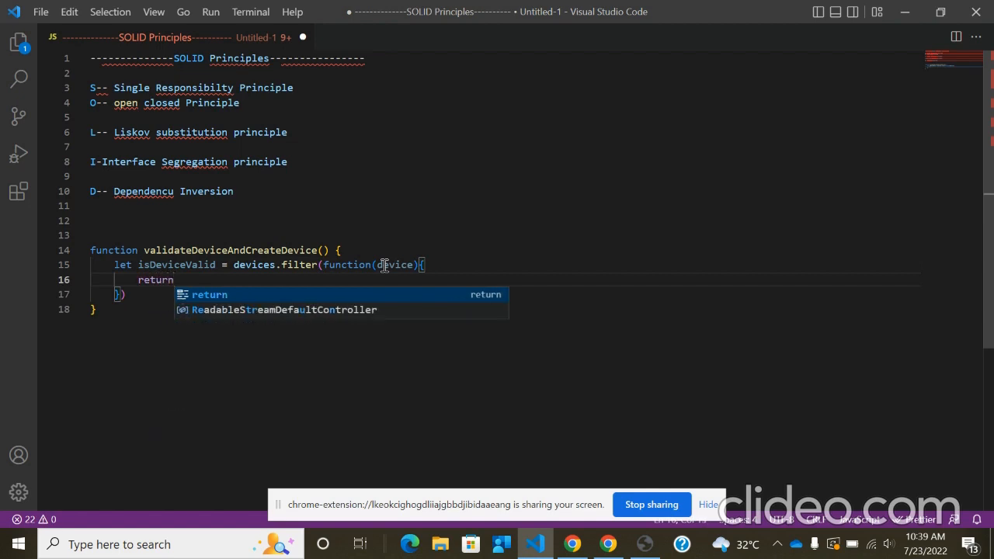
mouse_move(144, 290)
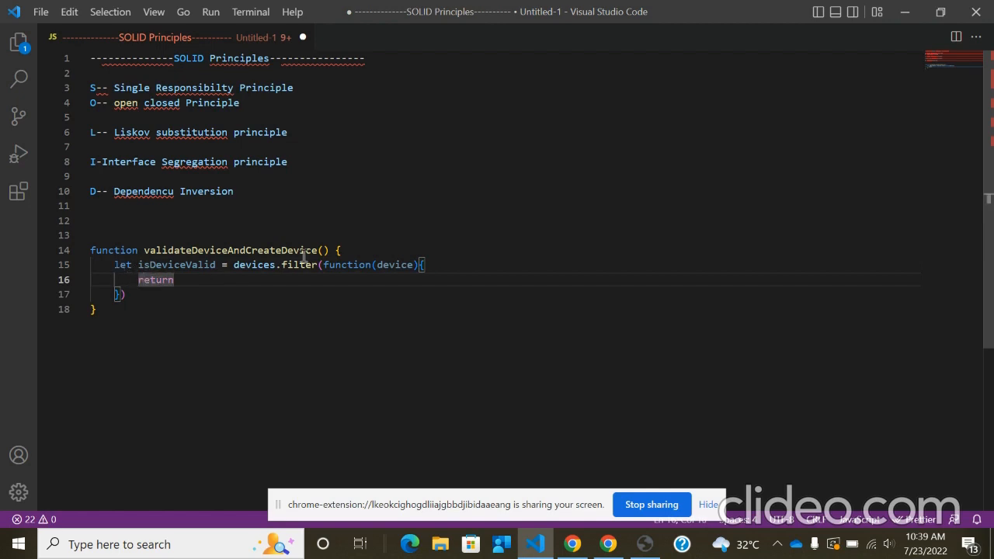
Step: Add a DeviceMotionEvent.create() call after the filter, then a new line below
double_click(229, 250)
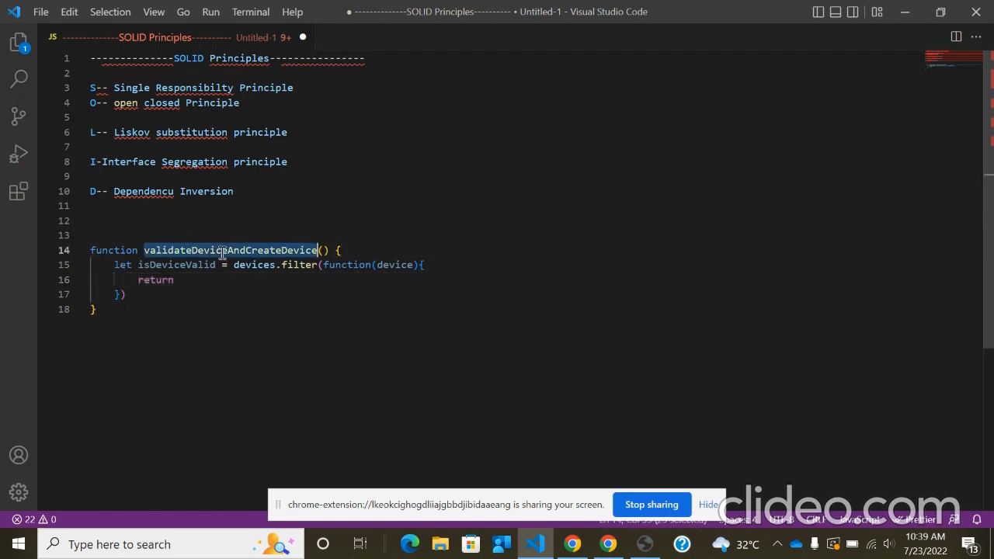
left_click(337, 250)
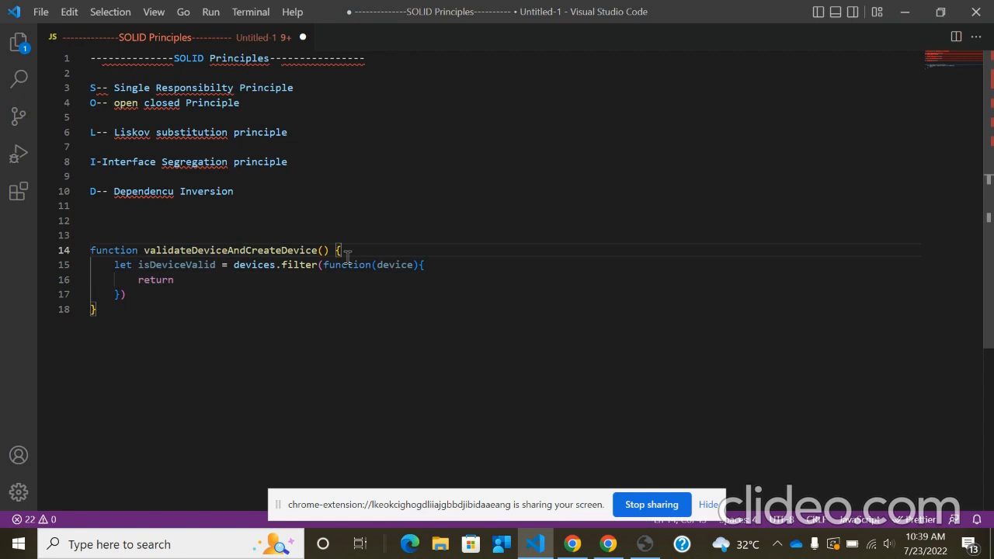
left_click_drag(144, 250, 124, 295)
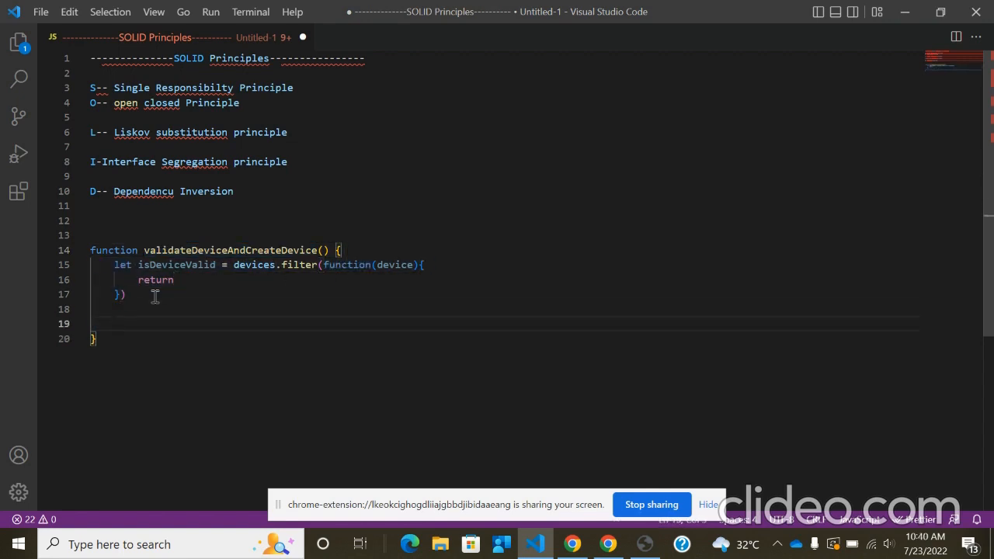
type("DeviceMotionEvent,")
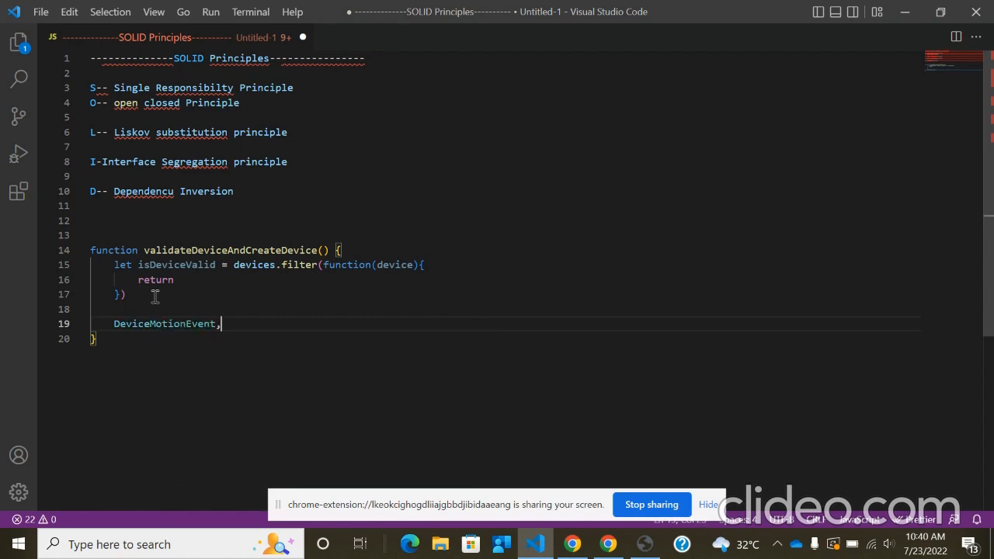
type(".craete")
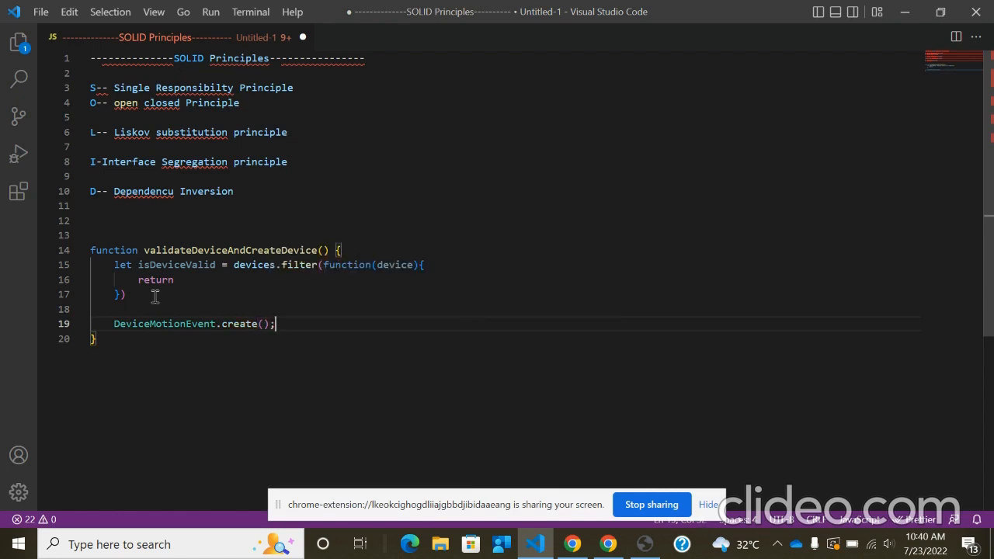
key("Enter")
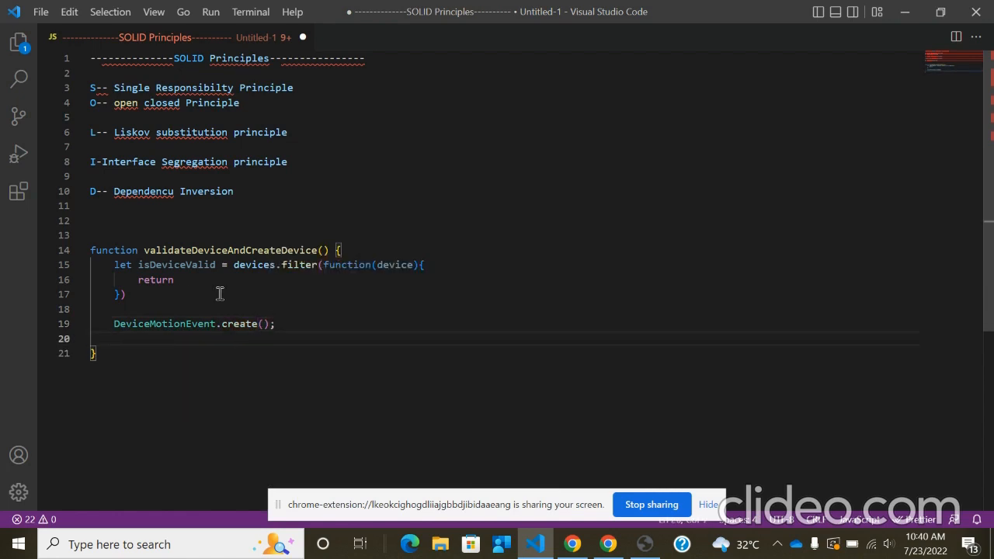
mouse_move(327, 331)
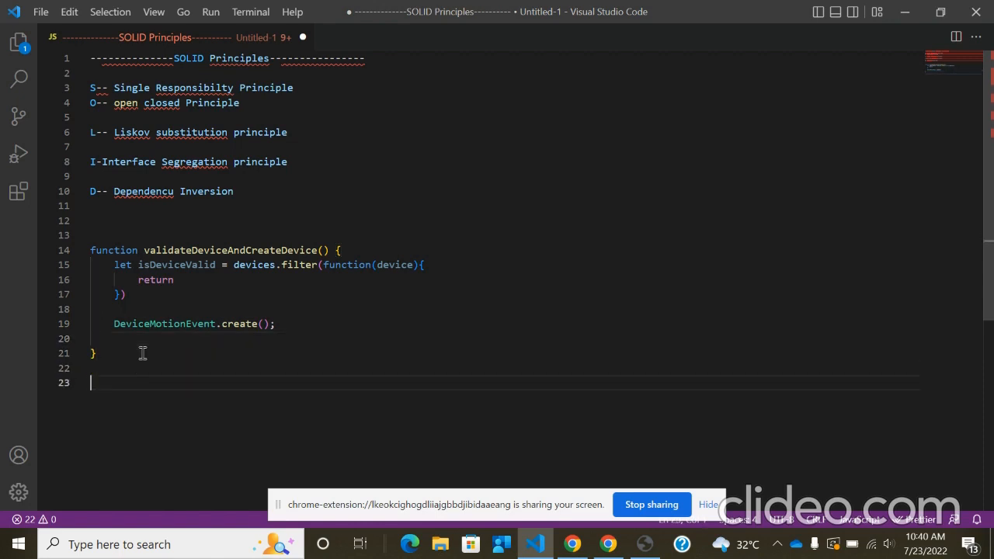
Step: Add a //// separator and an empty validateDevice() function below it
type("////")
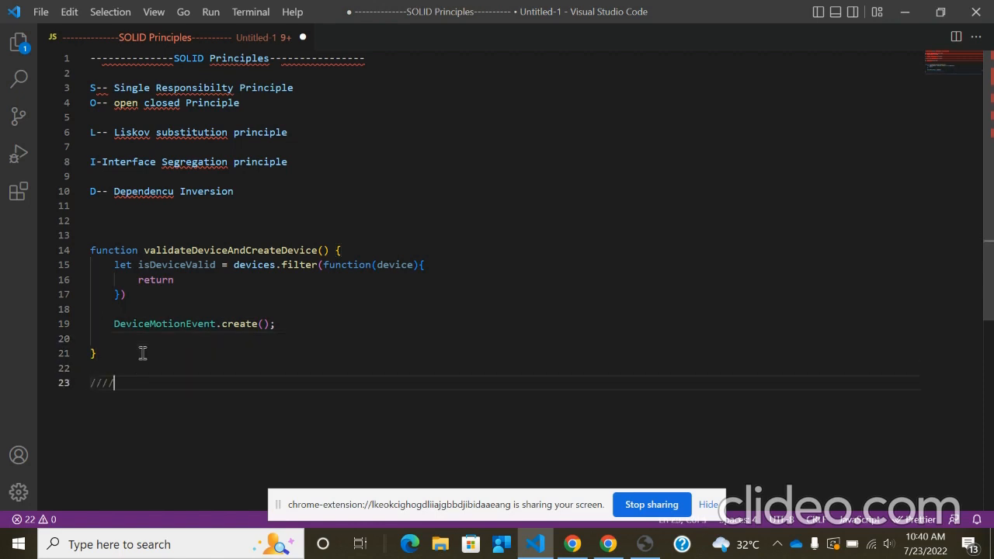
key("Return")
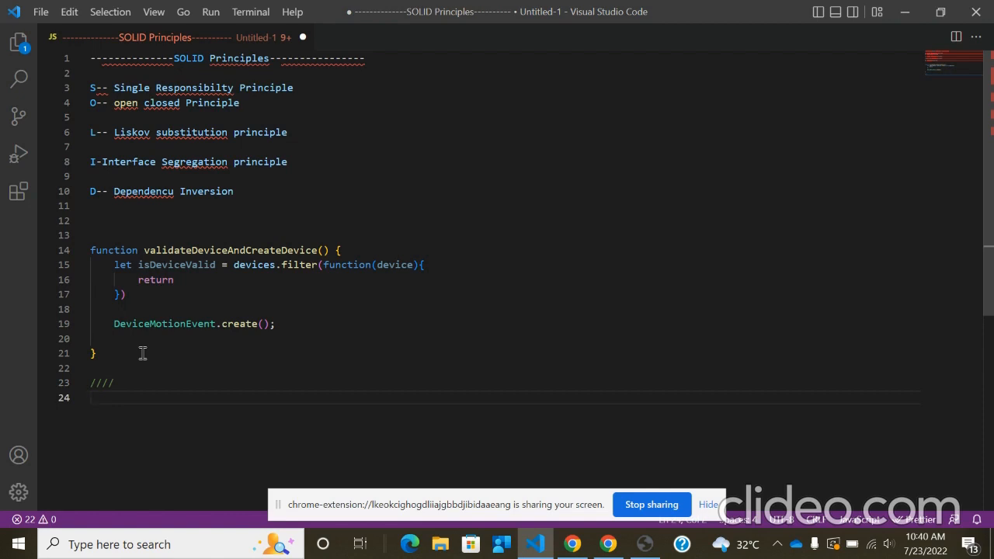
type("function validateDevice() }")
type("{}")
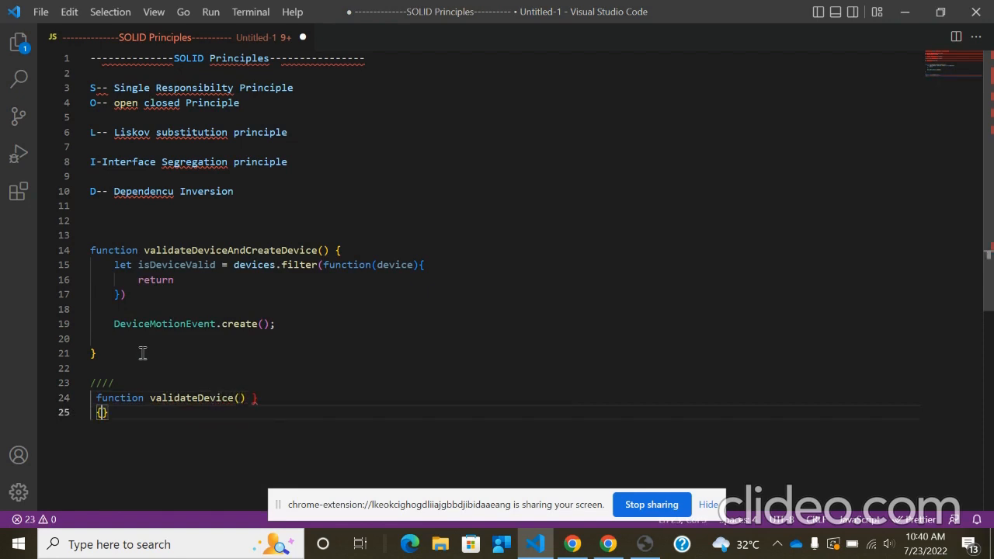
key("enter")
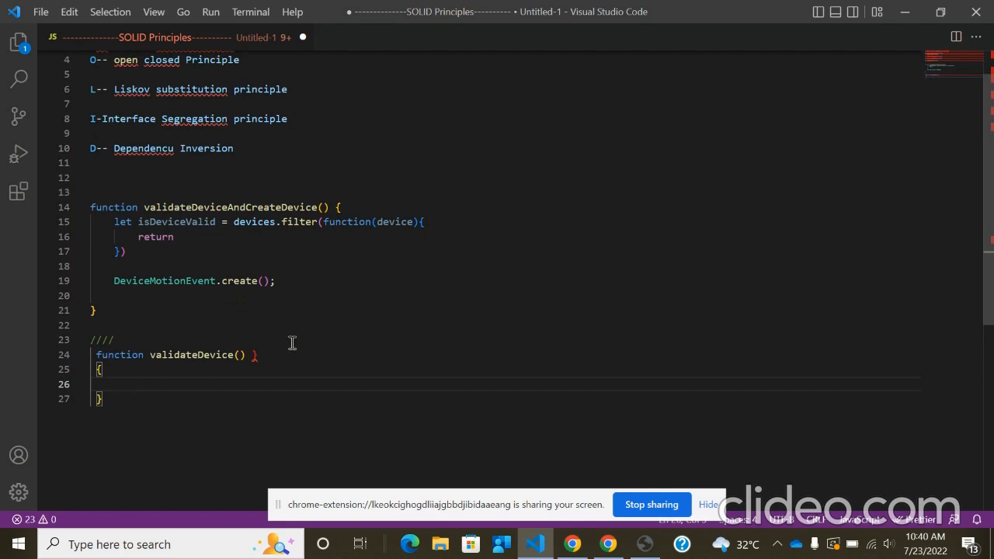
Step: Add an empty createDevice() function below validateDevice
left_click(256, 355)
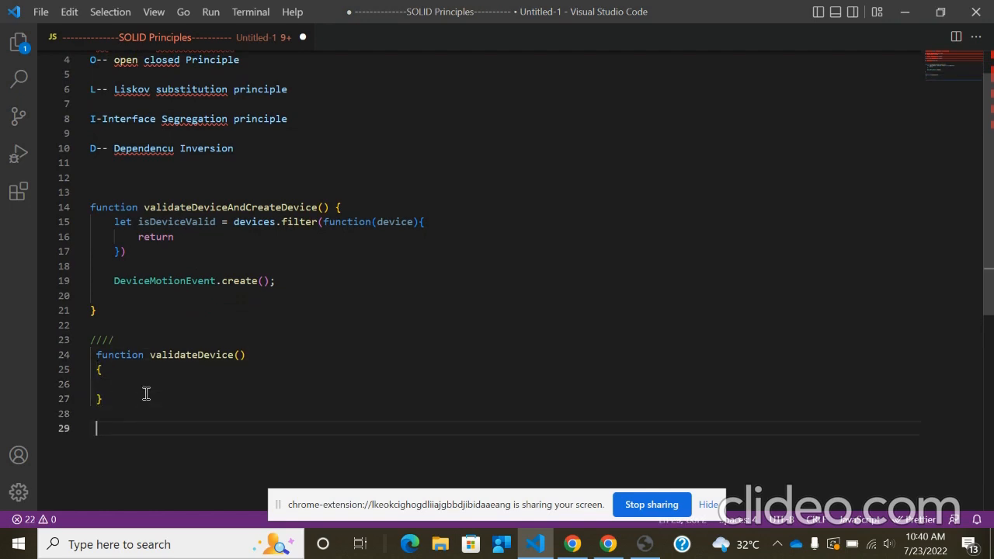
type("function c")
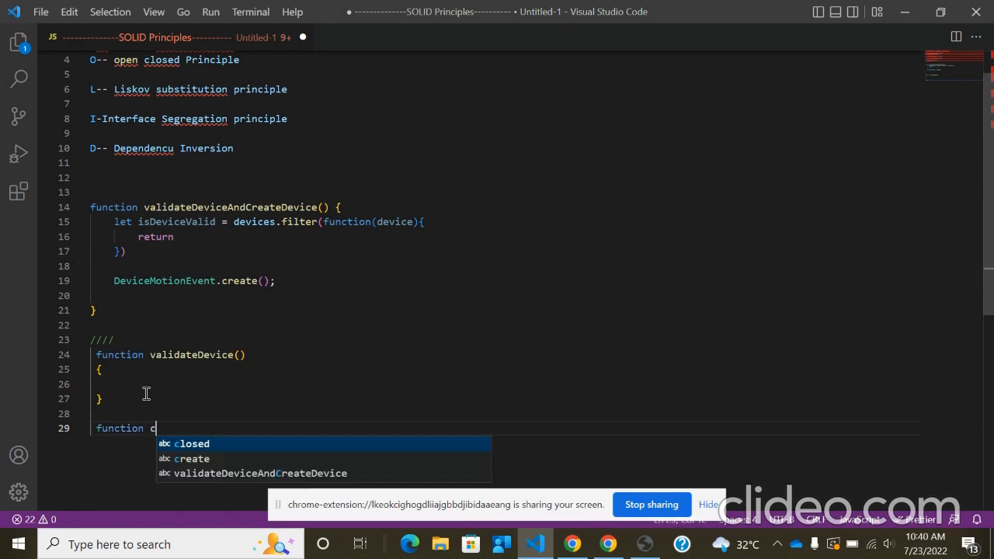
type("re")
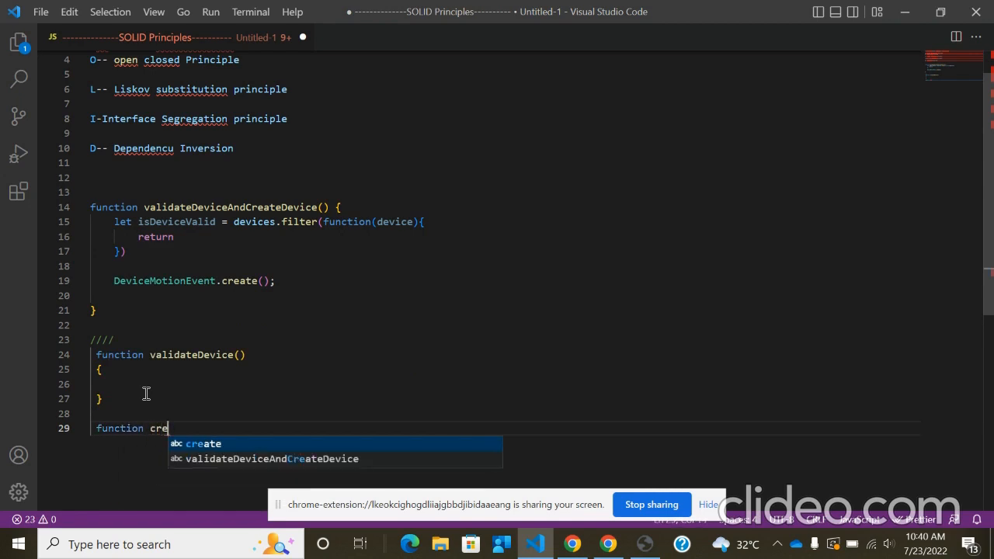
type("ateDevice() {")
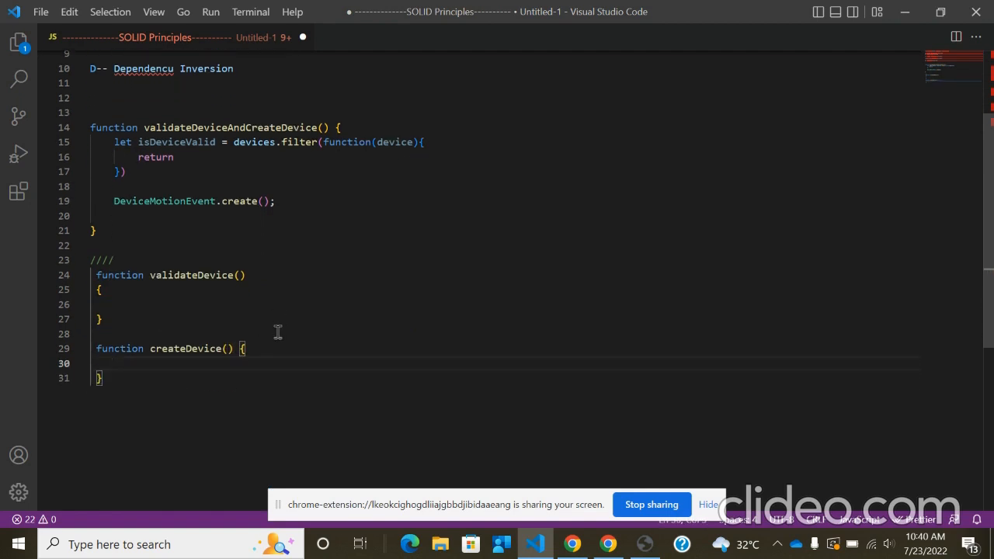
mouse_move(241, 299)
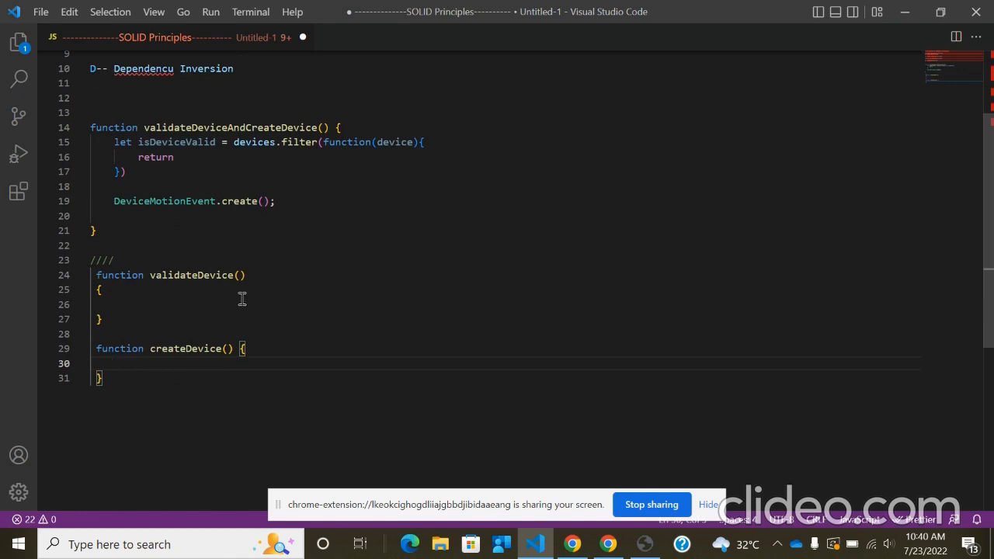
left_click(98, 304)
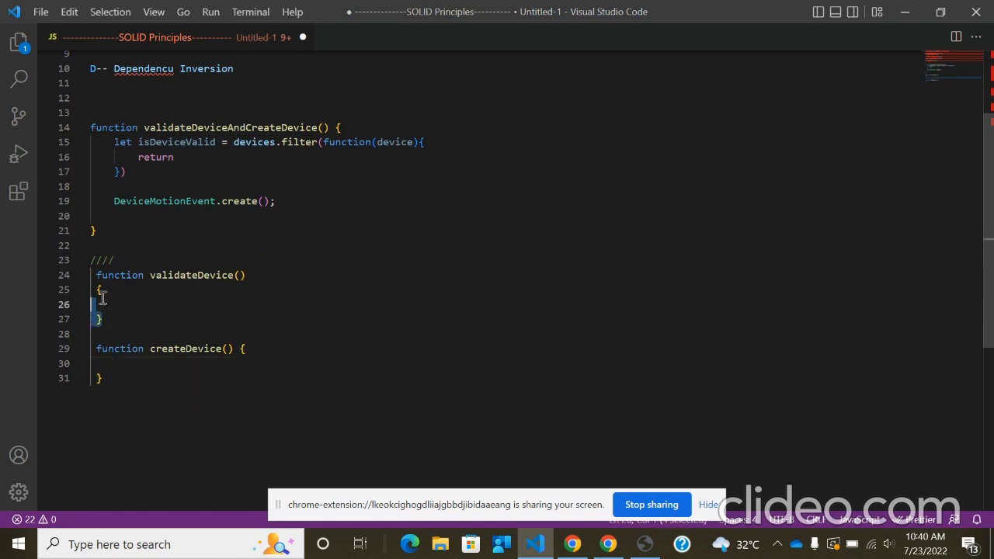
left_click(105, 378)
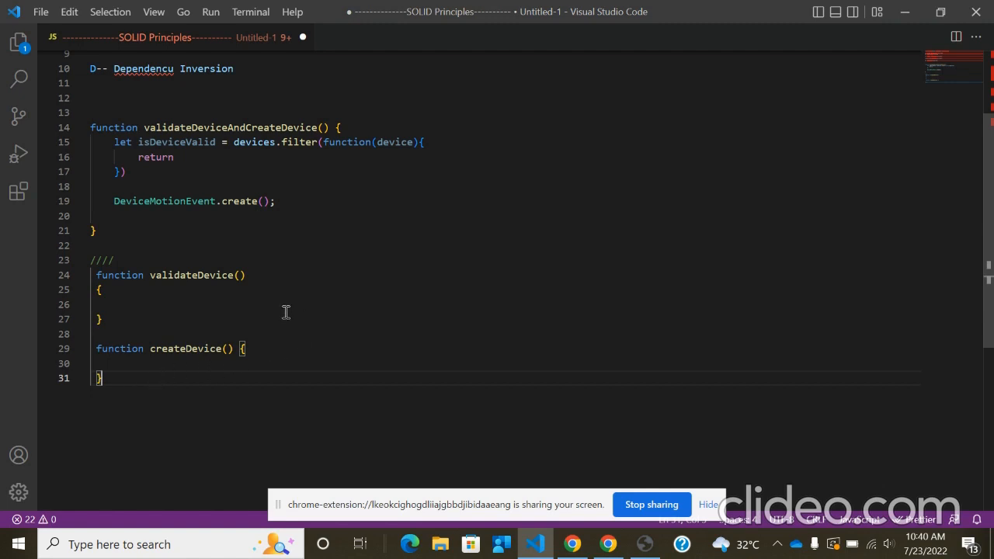
mouse_move(247, 303)
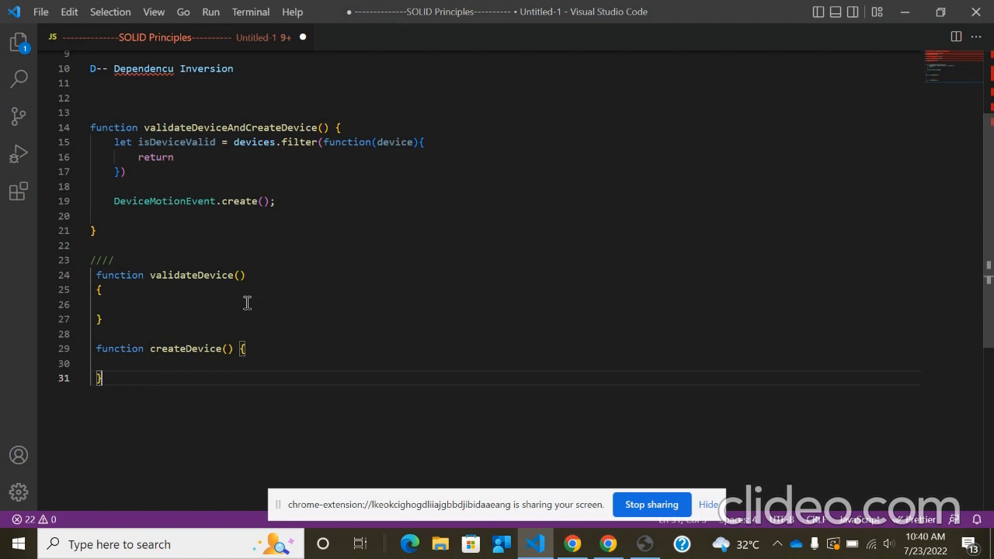
left_click(273, 348)
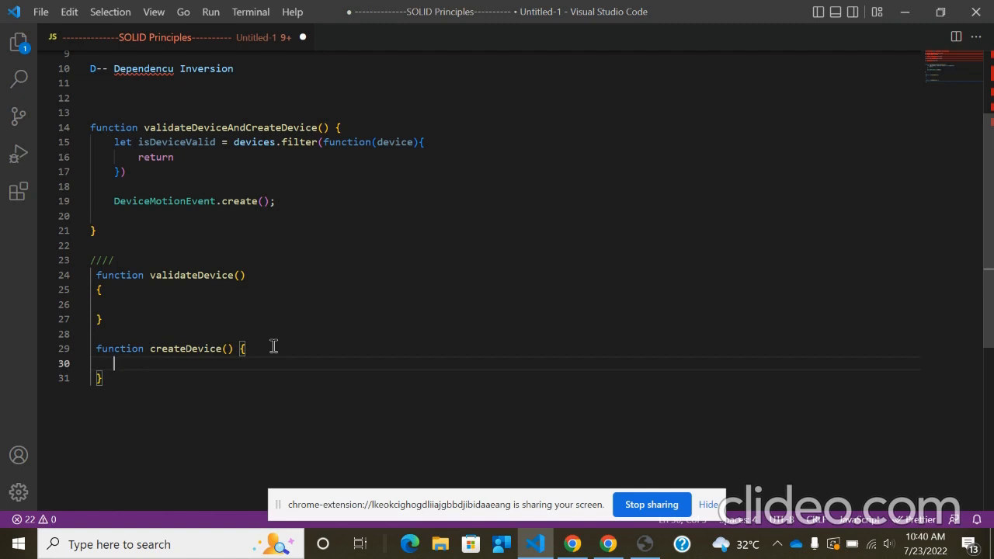
scroll("up", 3)
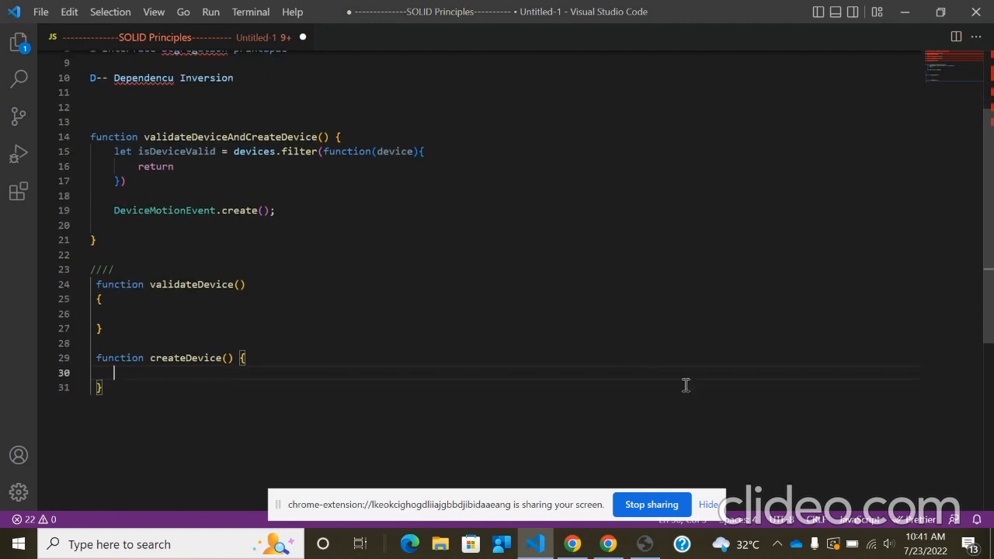